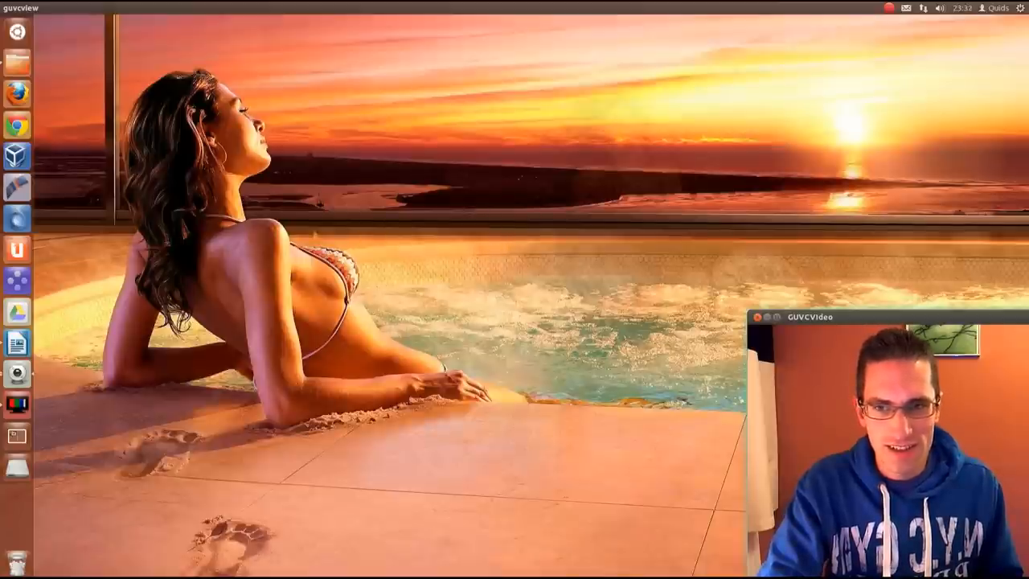
pyautogui.moveTo(16, 157)
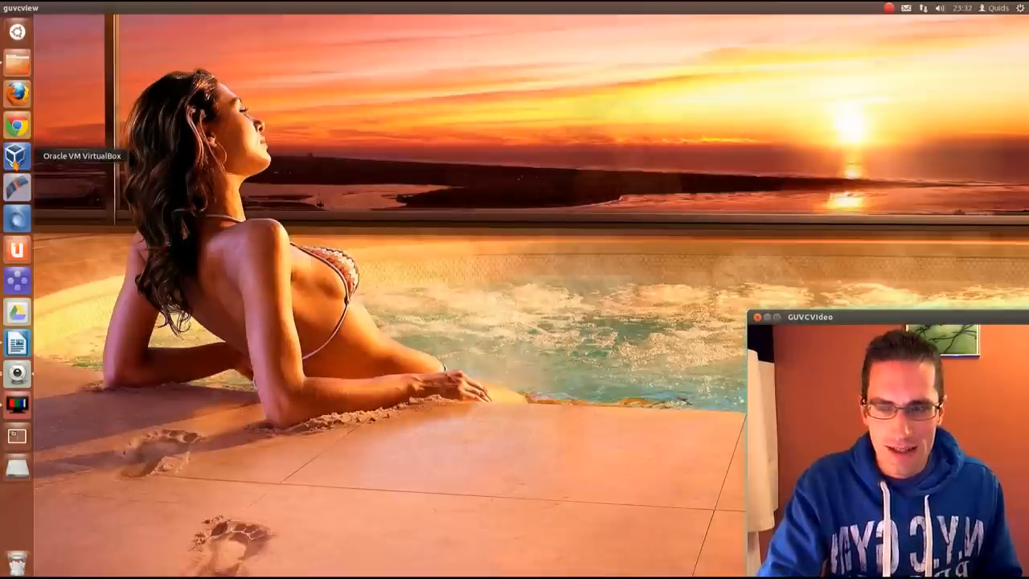
# Launch Oracle VM VirtualBox Manager from the Unity launcher and position its window
pyautogui.click(16, 154)
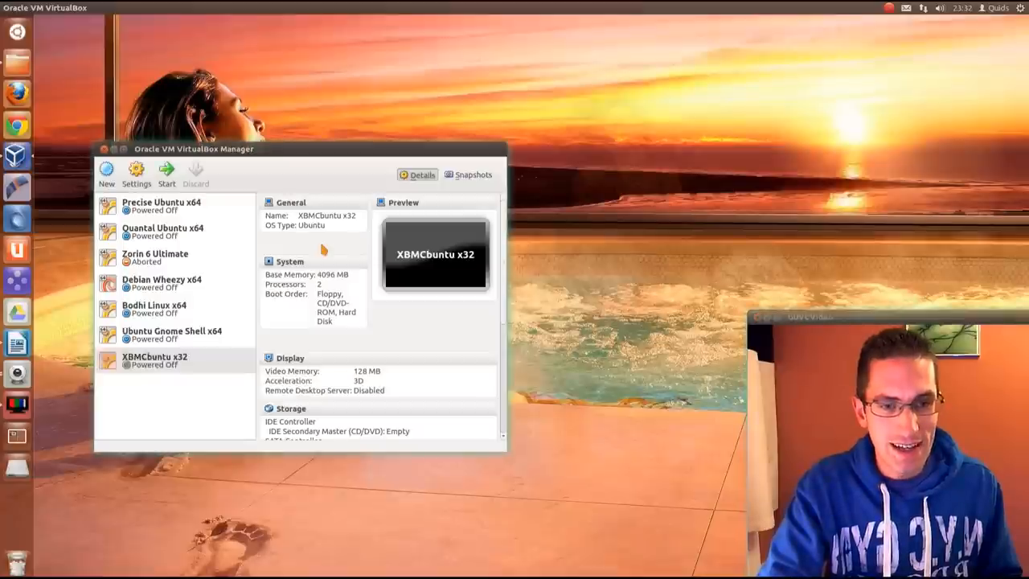
pyautogui.click(161, 360)
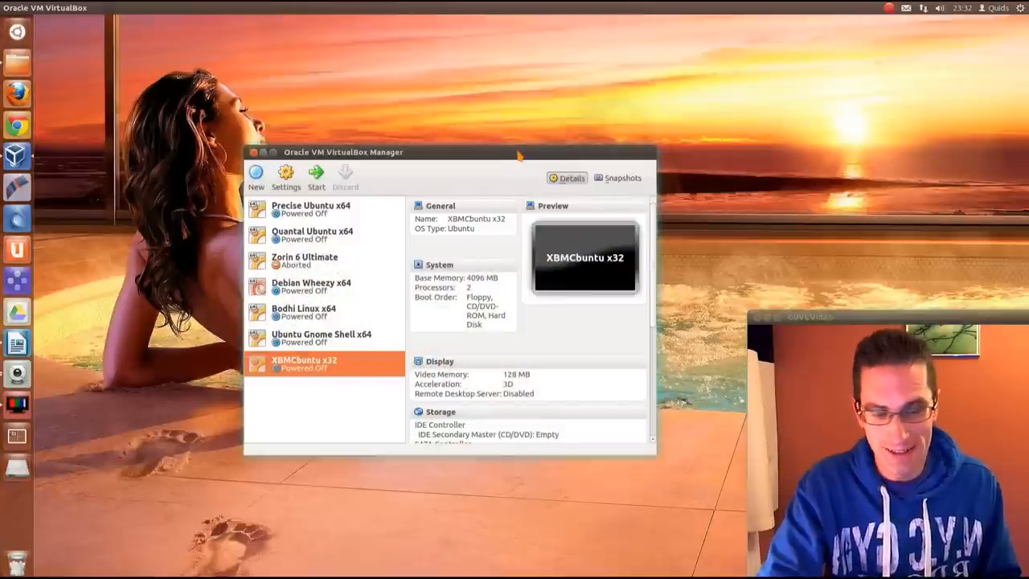
pyautogui.moveTo(324, 389)
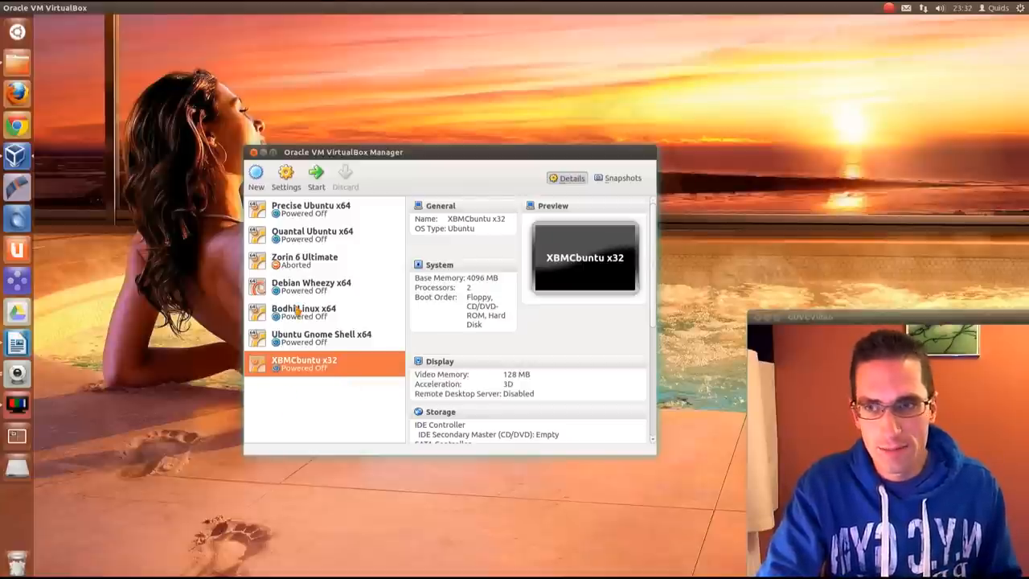
pyautogui.moveTo(256, 172)
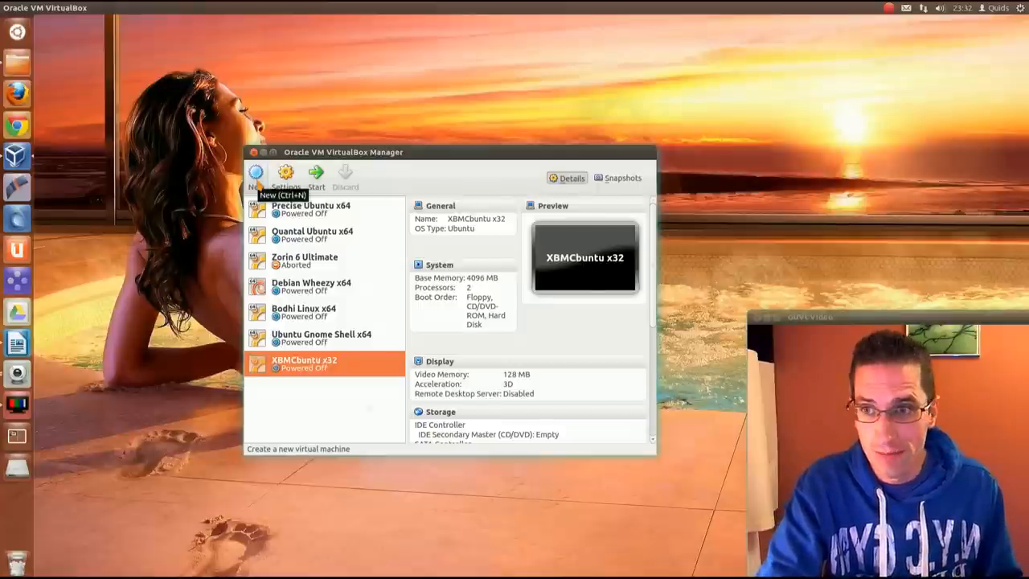
pyautogui.moveTo(384, 426)
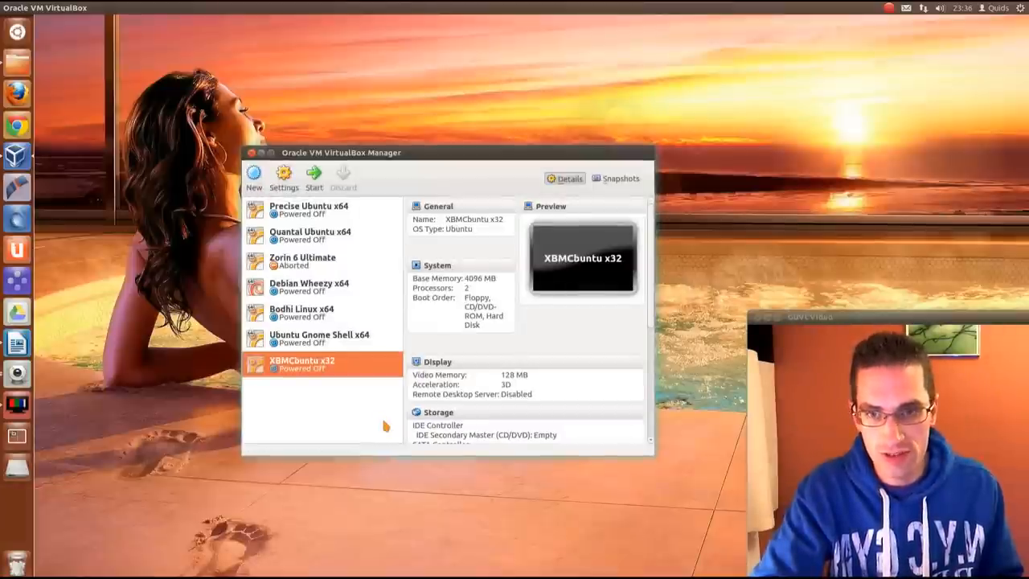
pyautogui.moveTo(254, 173)
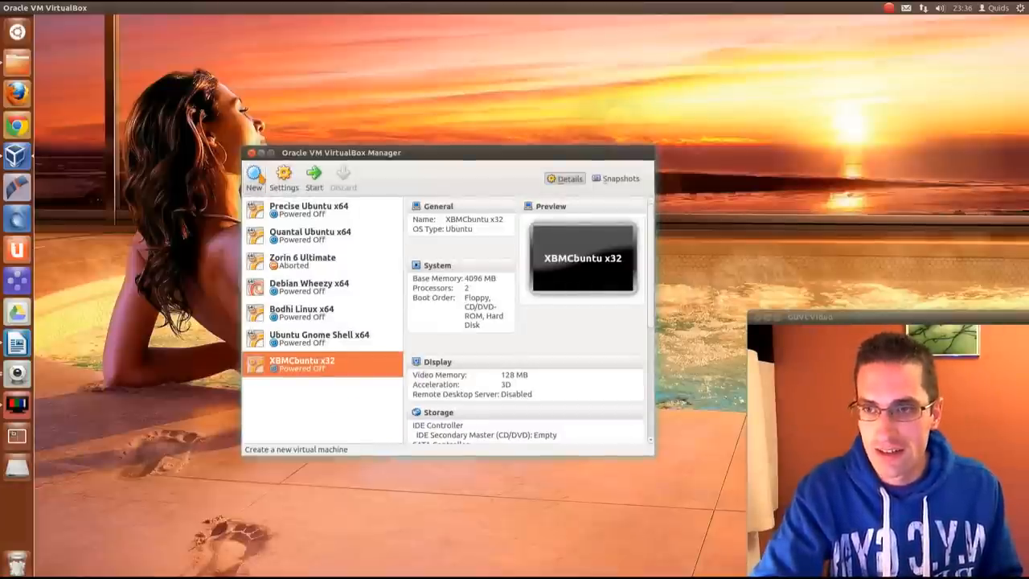
pyautogui.moveTo(254, 174)
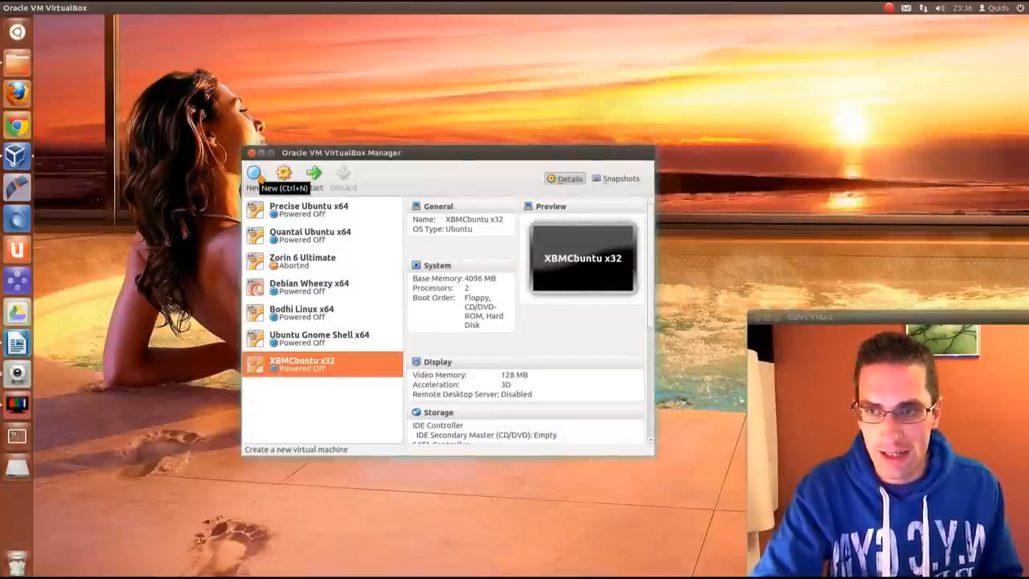
# Start the New VM wizard and name the machine 'Windows 7 x64 Pro' (Windows 7 64-bit)
pyautogui.click(254, 173)
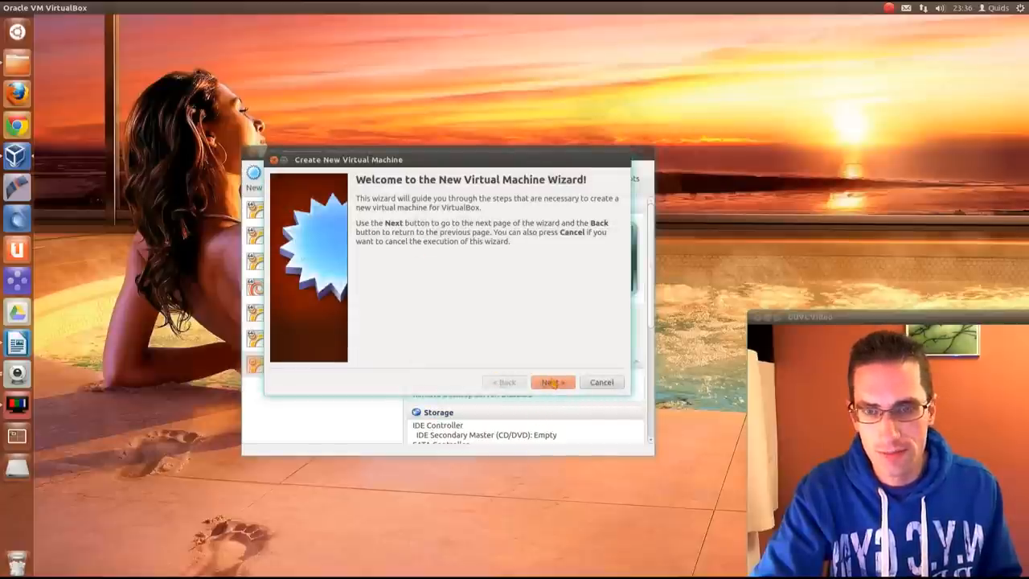
pyautogui.click(553, 381)
pyautogui.write('W')
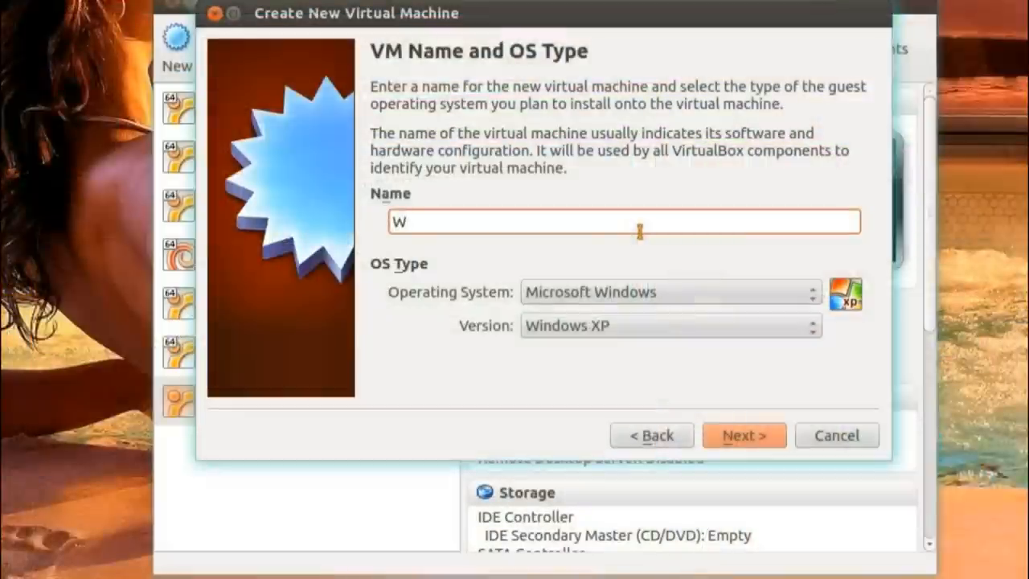
pyautogui.write('indows 7')
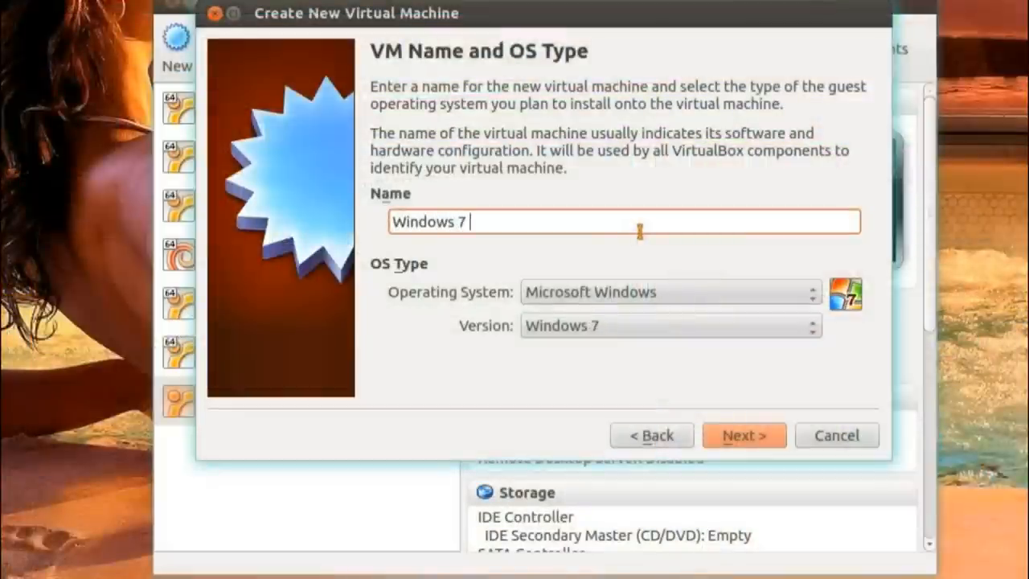
pyautogui.write('x64')
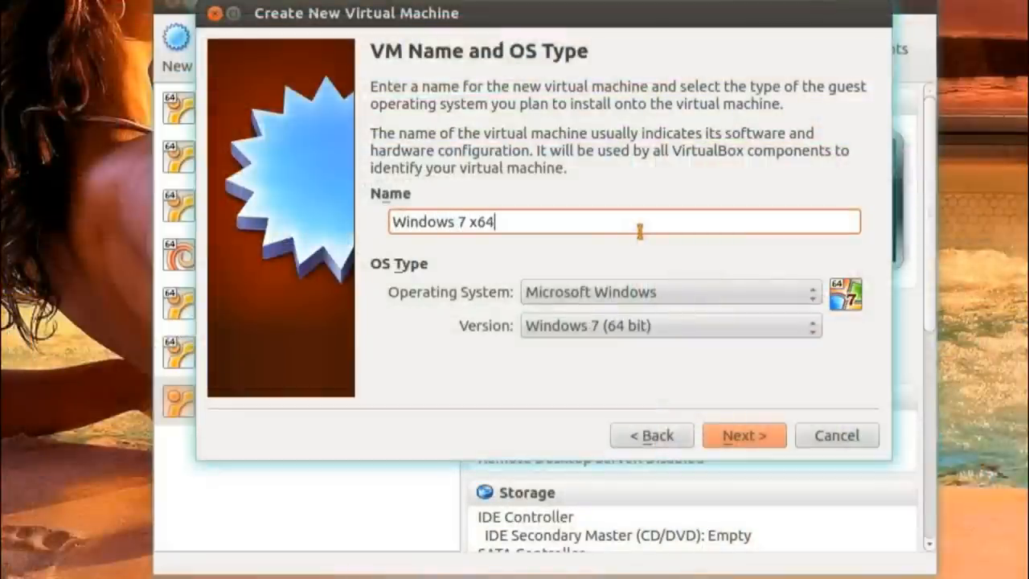
pyautogui.moveTo(699, 313)
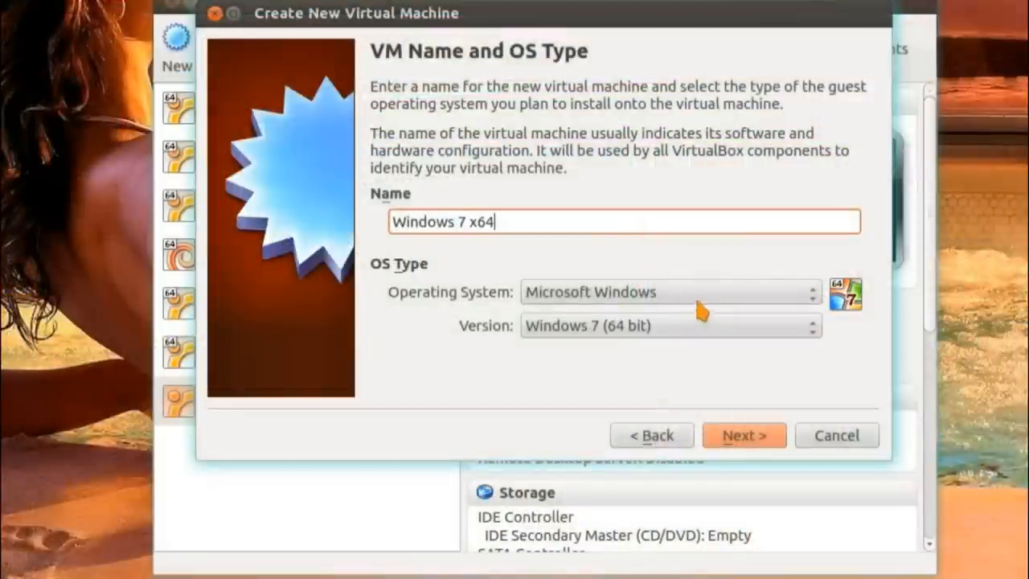
pyautogui.moveTo(630, 341)
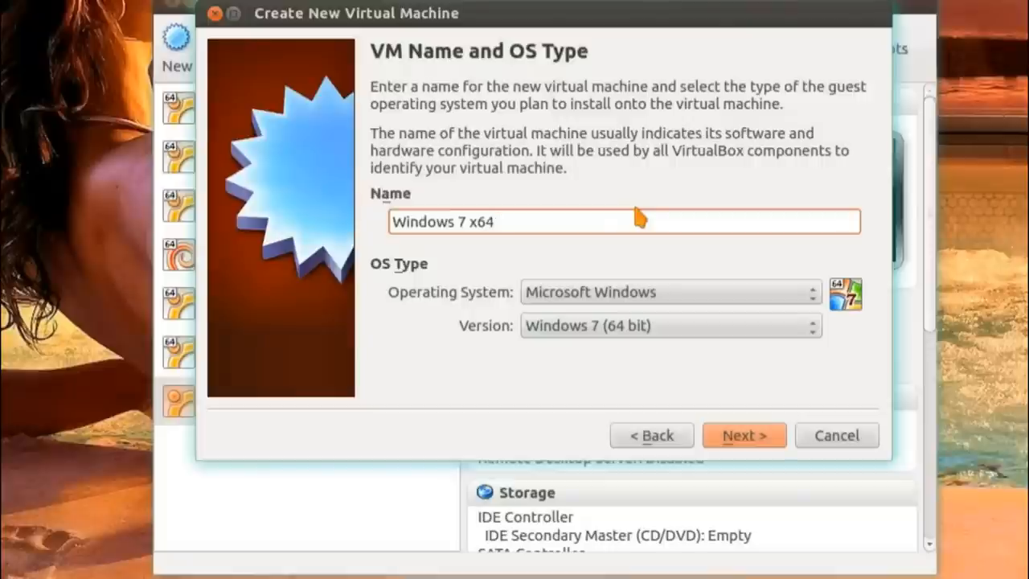
pyautogui.write('Pro')
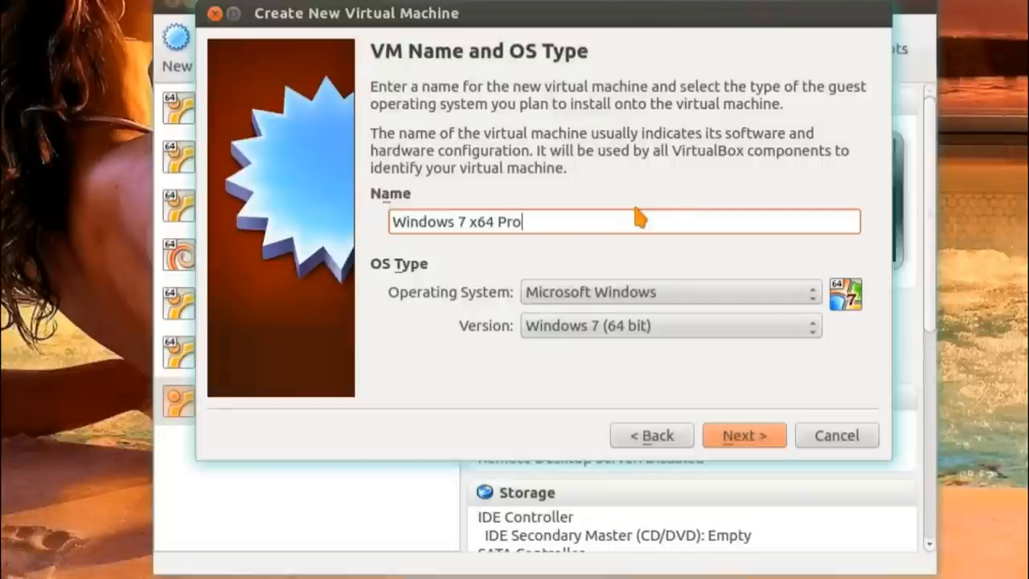
pyautogui.click(744, 434)
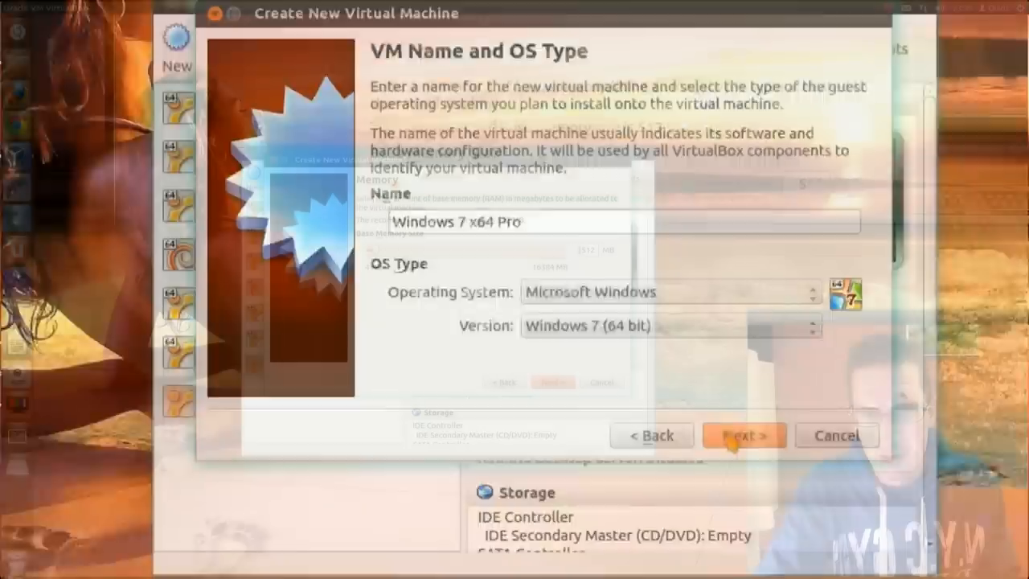
# Set base memory to 4096 MB and continue to the Virtual Hard Disk page
pyautogui.click(744, 434)
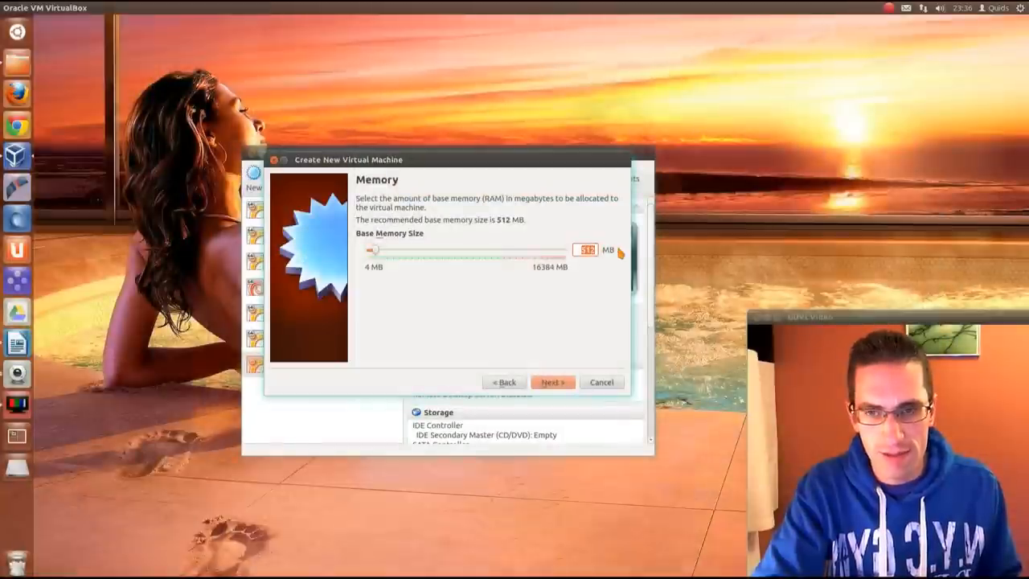
pyautogui.moveTo(609, 254)
pyautogui.write('4')
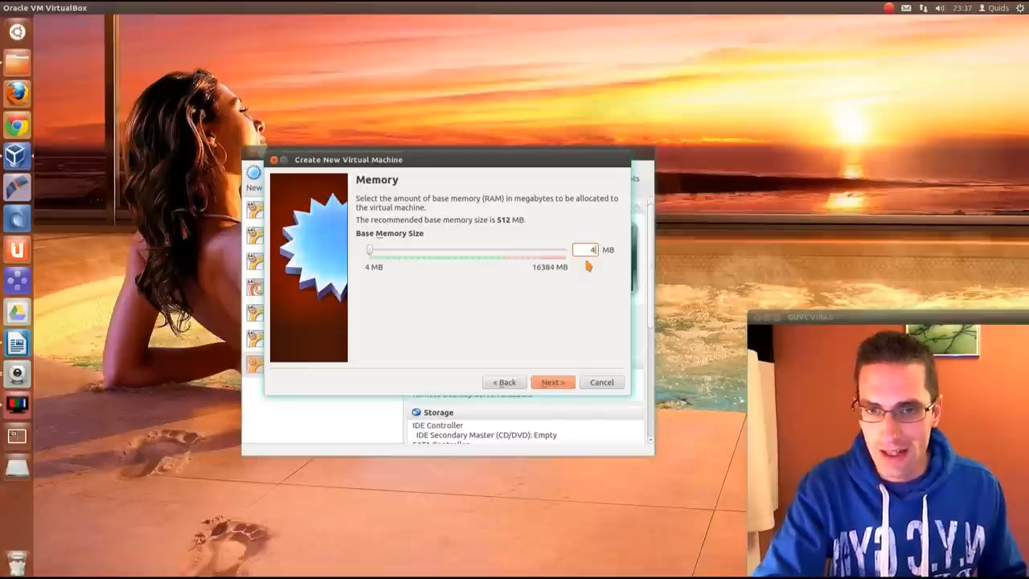
pyautogui.moveTo(370, 251); pyautogui.dragTo(418, 251)
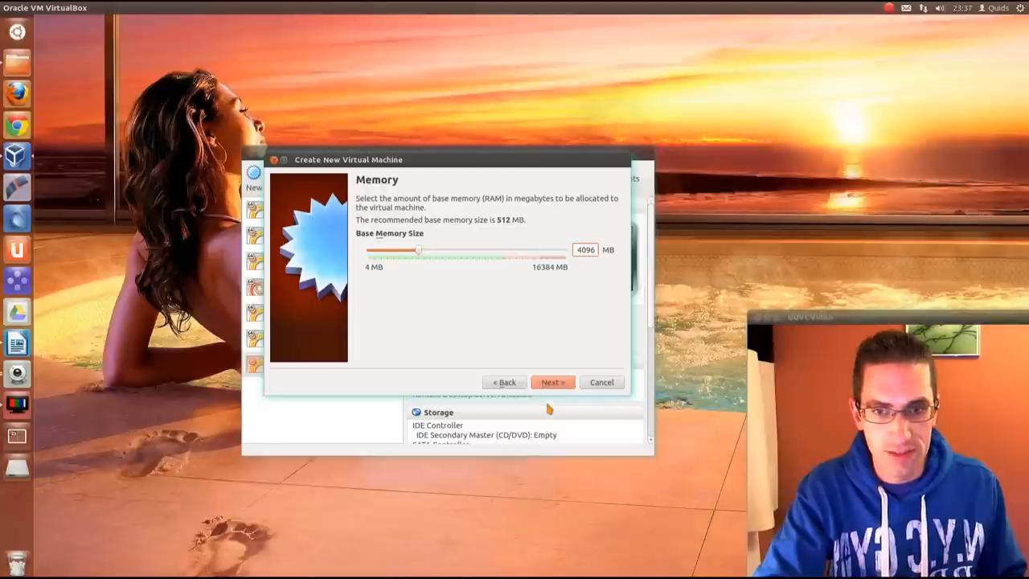
pyautogui.click(553, 382)
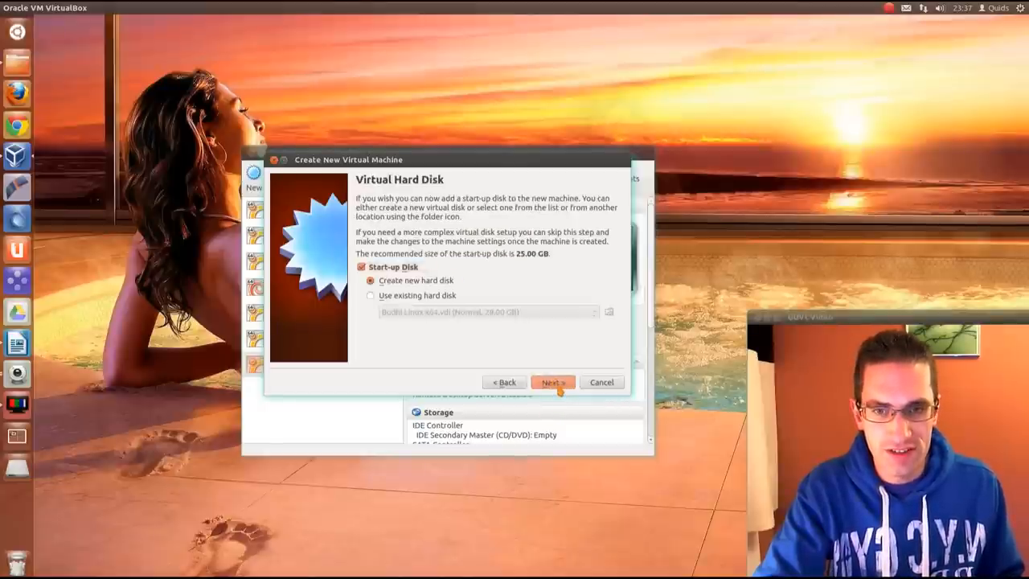
# Create a new start-up disk, keeping VDI file type and dynamically allocated storage
pyautogui.click(553, 382)
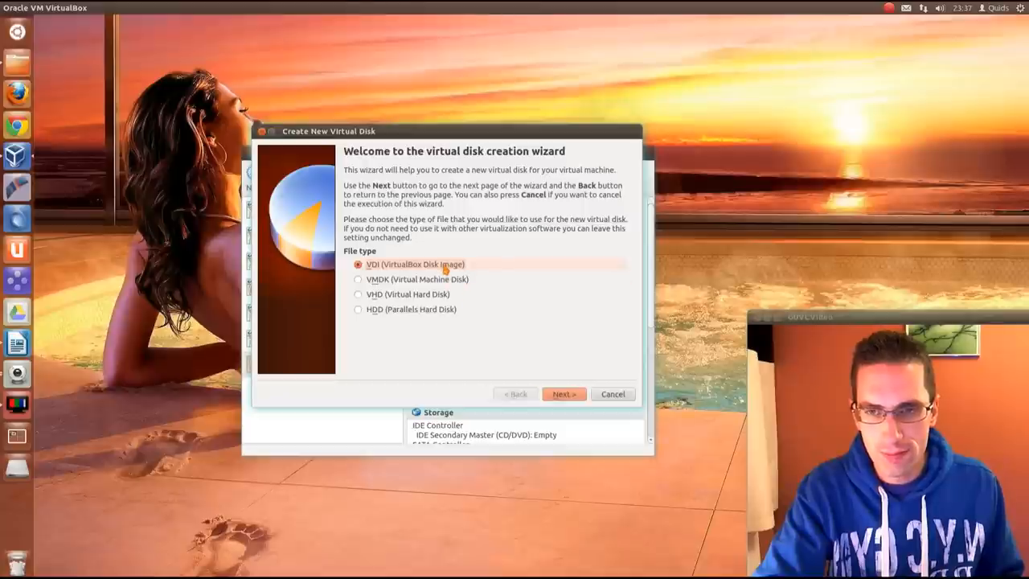
pyautogui.click(562, 393)
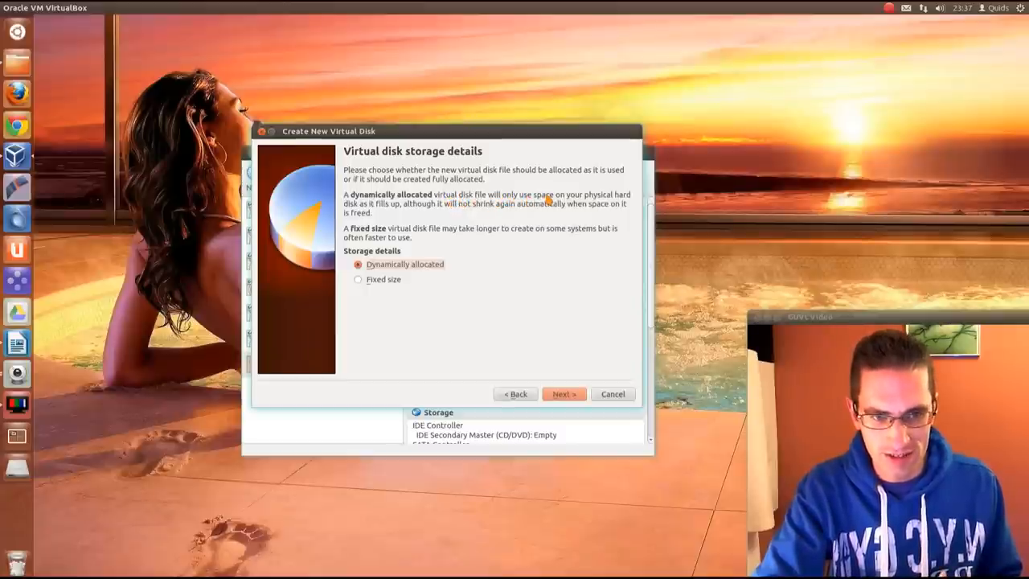
pyautogui.moveTo(537, 215)
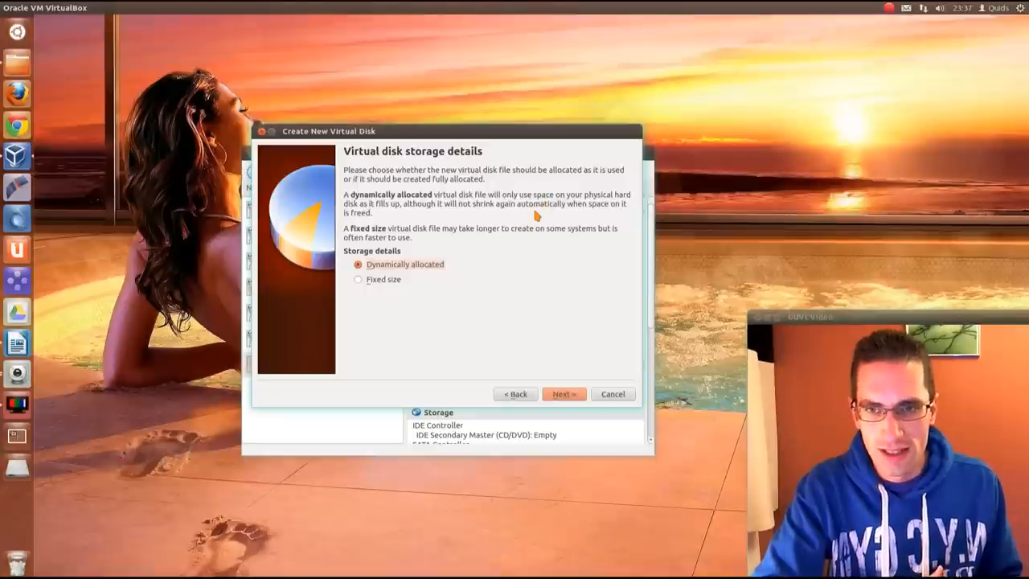
pyautogui.moveTo(530, 223)
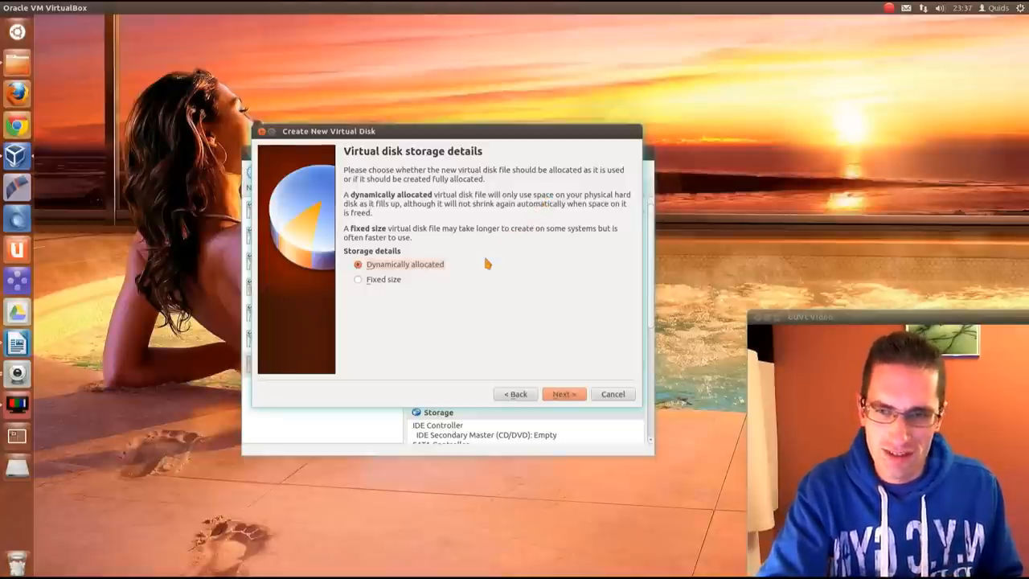
pyautogui.moveTo(498, 321)
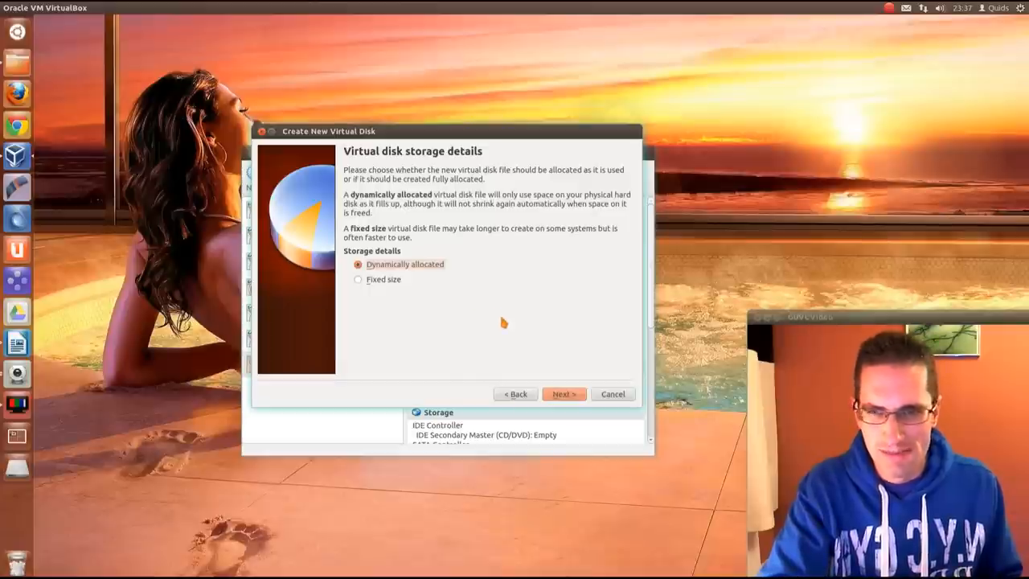
pyautogui.moveTo(477, 330)
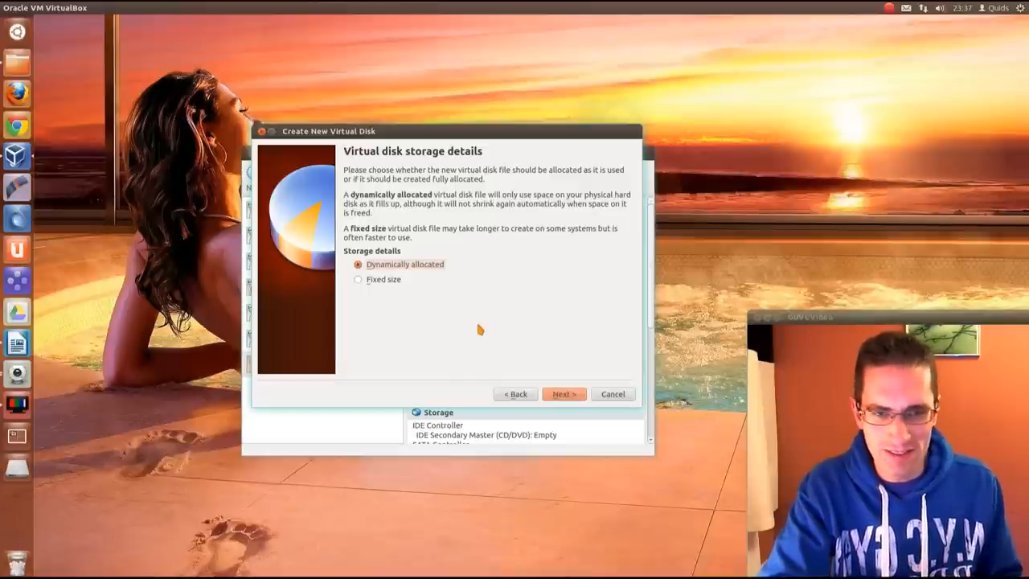
pyautogui.moveTo(421, 272)
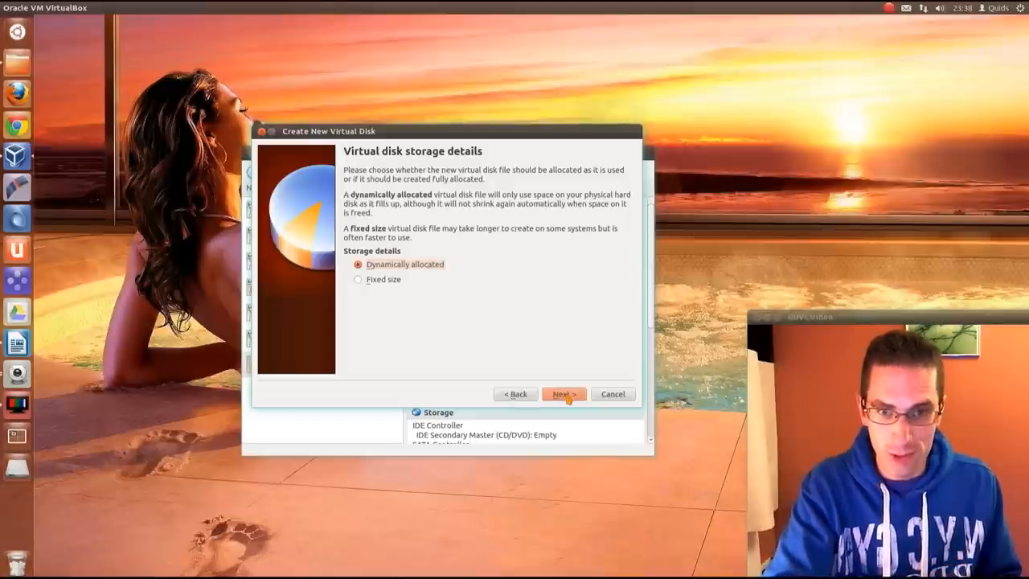
# Size the Windows 7 x64 Pro virtual disk at 50.00 GB
pyautogui.click(562, 394)
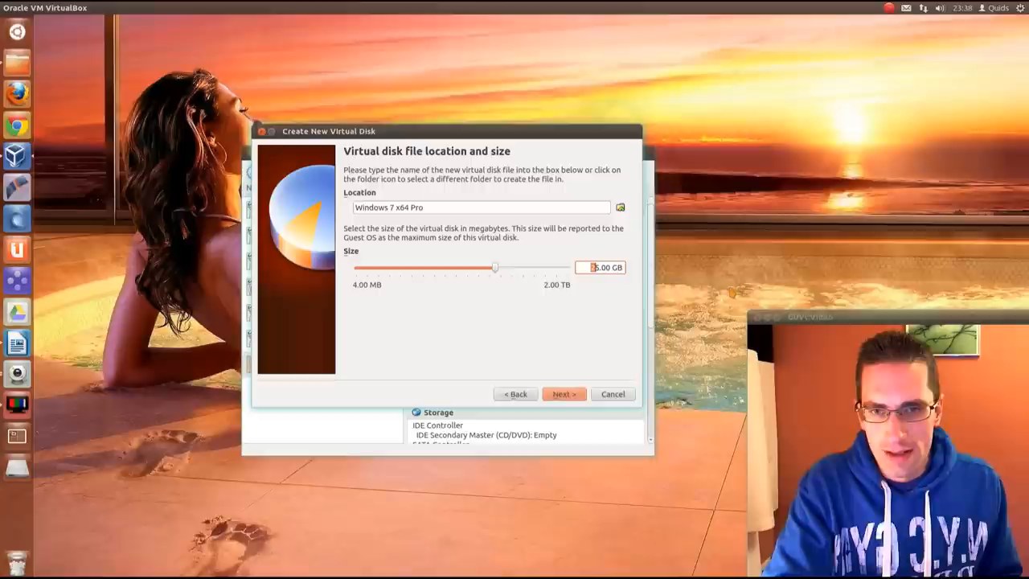
pyautogui.moveTo(495, 267); pyautogui.dragTo(357, 266)
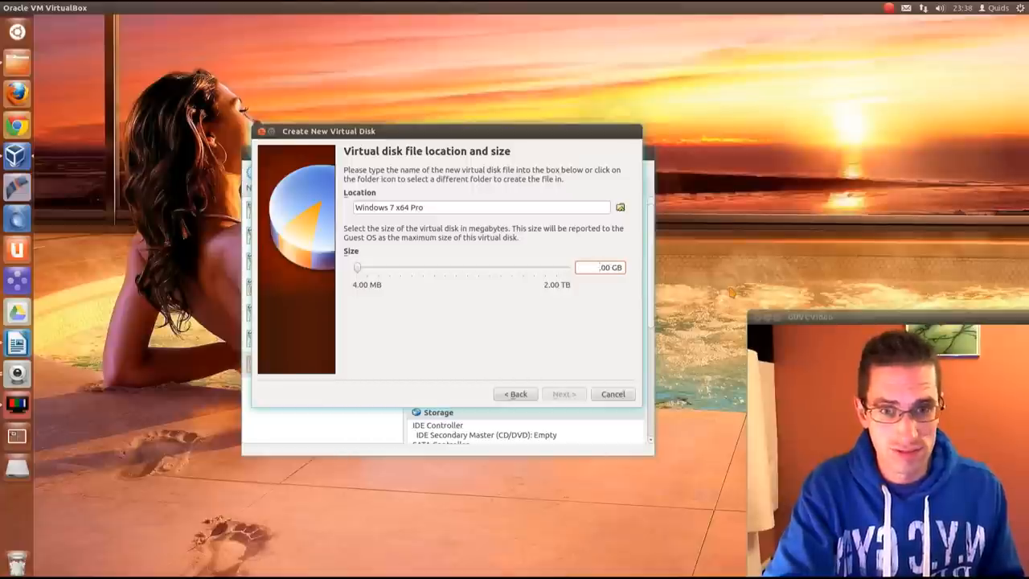
pyautogui.moveTo(356, 267); pyautogui.dragTo(505, 267)
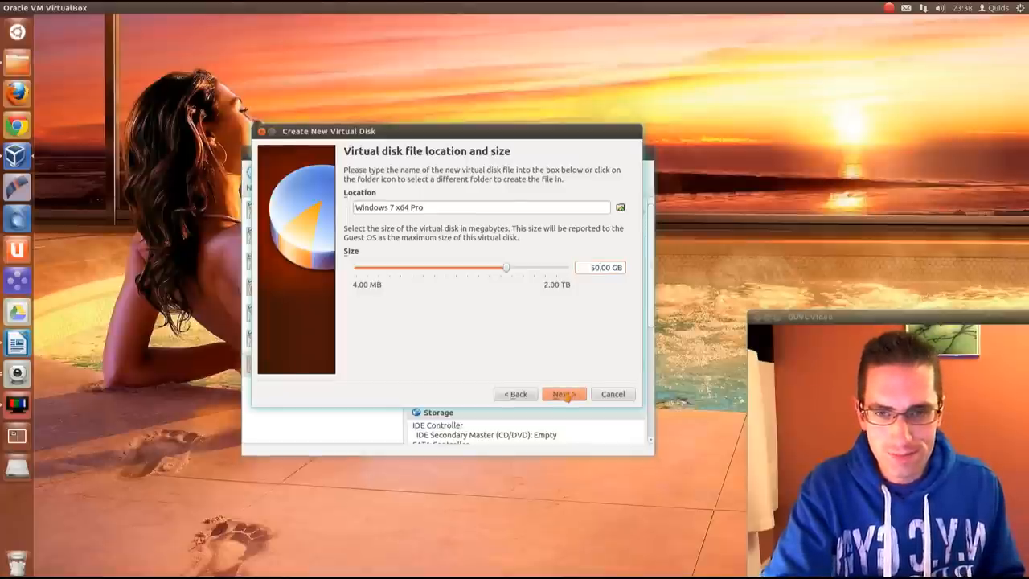
# Create the 50 GB disk and the Windows 7 x64 Pro machine so it appears in the list
pyautogui.click(563, 392)
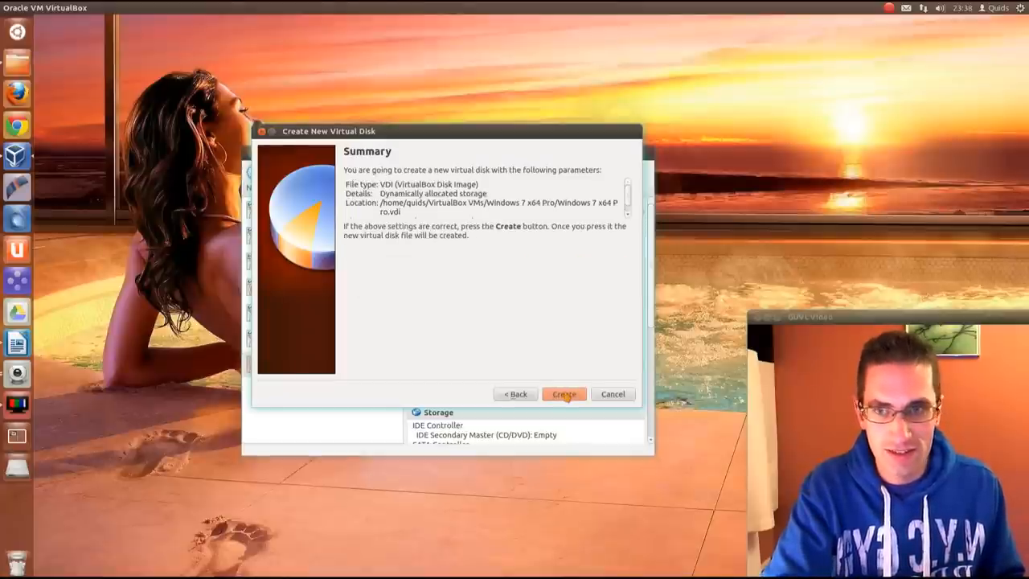
pyautogui.click(562, 392)
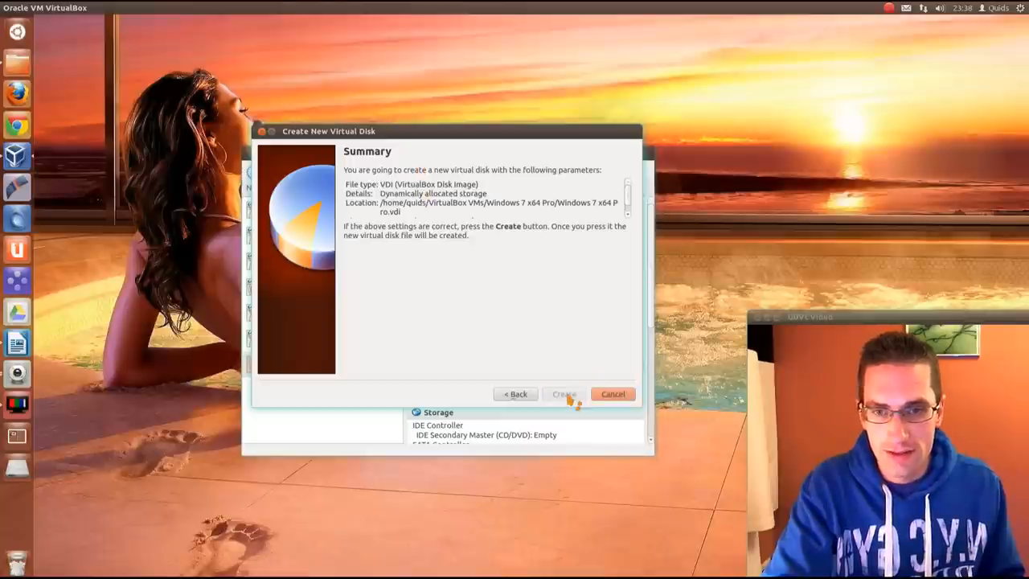
pyautogui.click(563, 392)
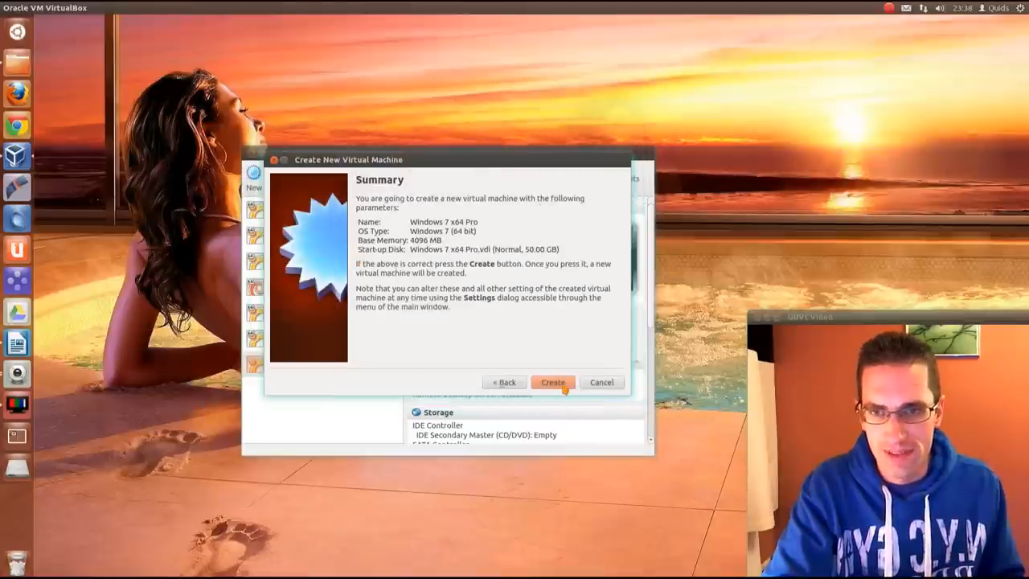
pyautogui.click(552, 382)
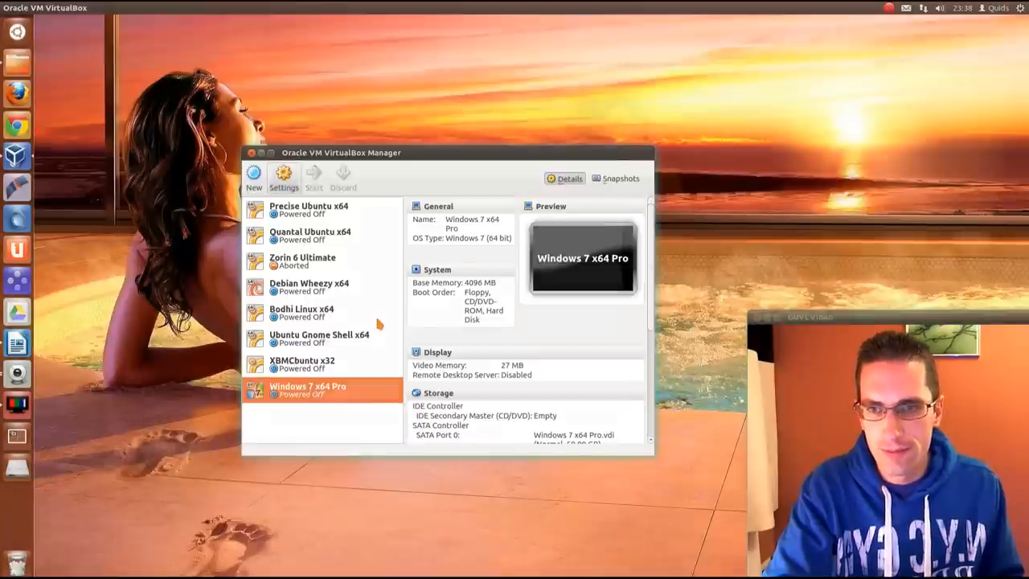
# In Settings > System, assign the machine 4 processors and review the Acceleration options
pyautogui.click(283, 176)
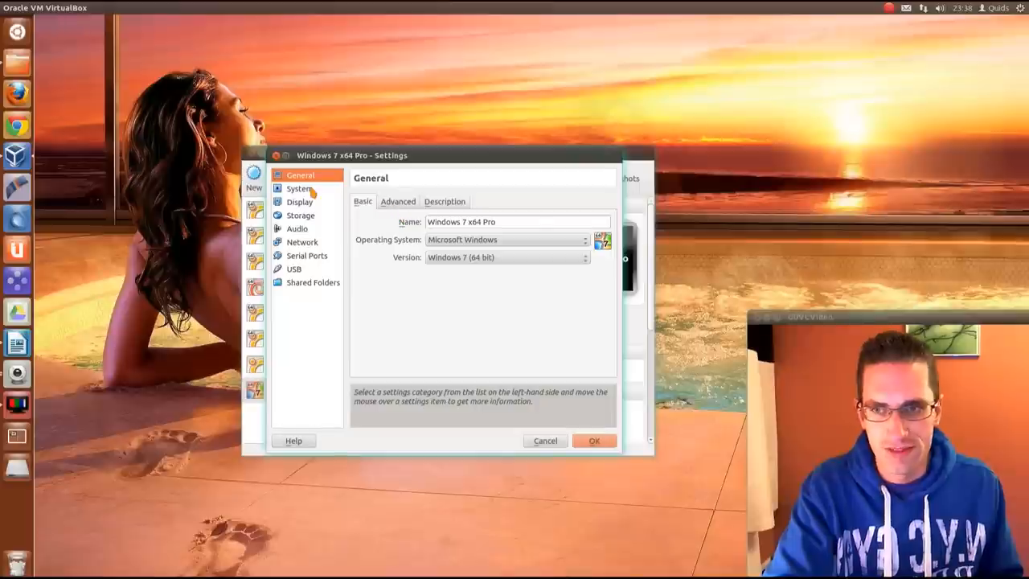
pyautogui.click(299, 188)
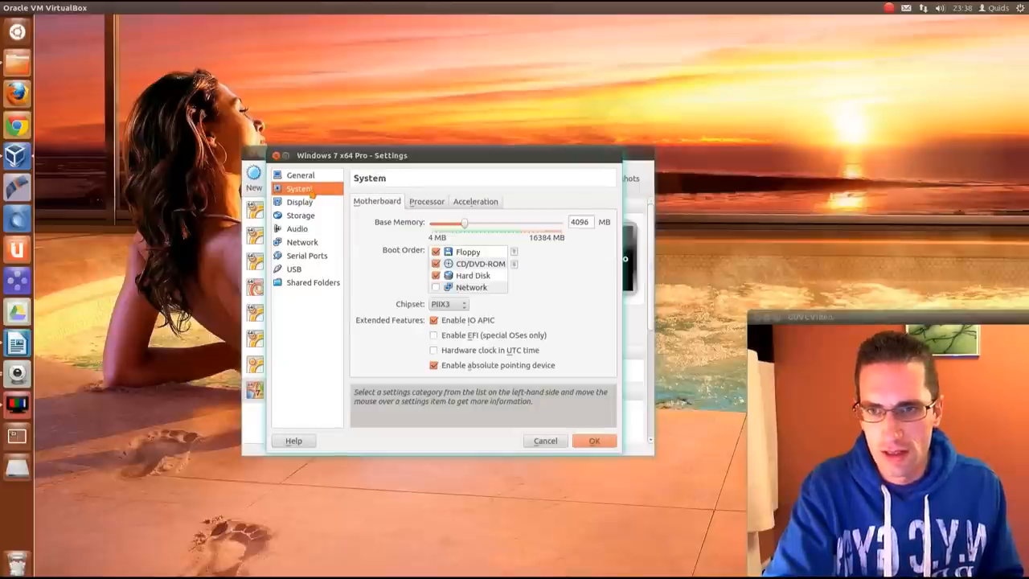
pyautogui.click(426, 201)
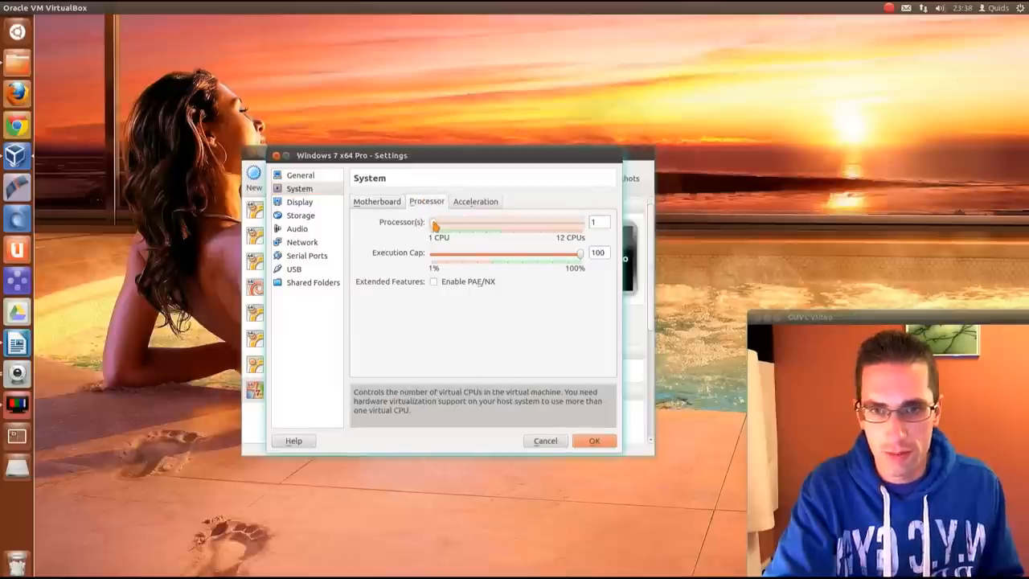
pyautogui.moveTo(434, 225); pyautogui.dragTo(476, 225)
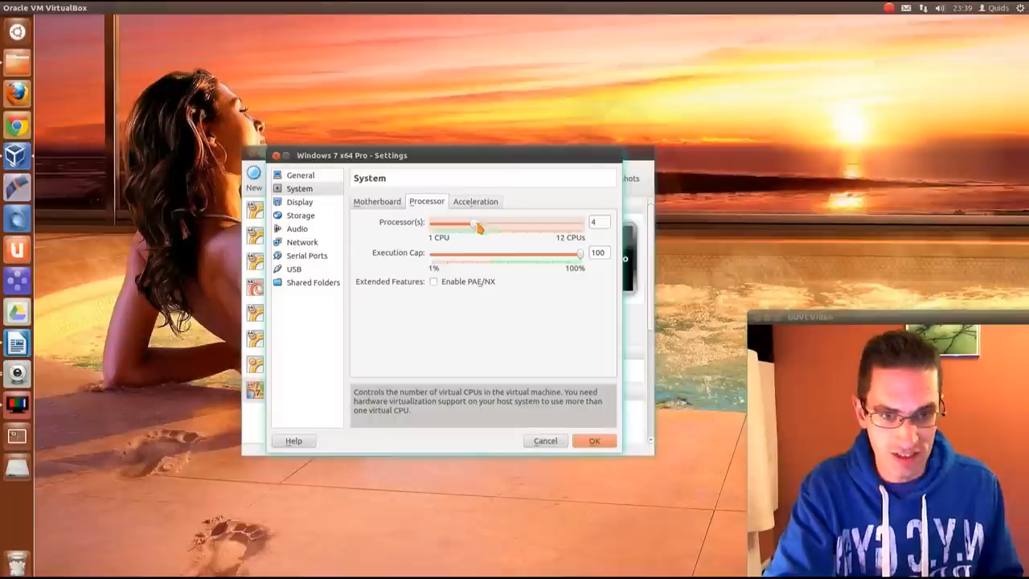
pyautogui.click(475, 201)
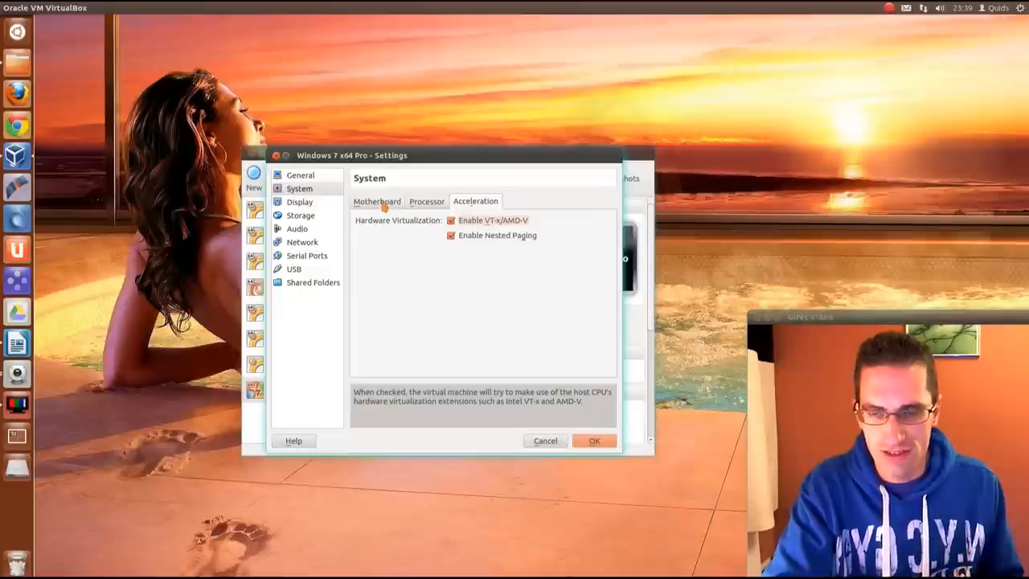
# Set Display video memory to 256 MB with 3D and 2D video acceleration enabled
pyautogui.click(299, 203)
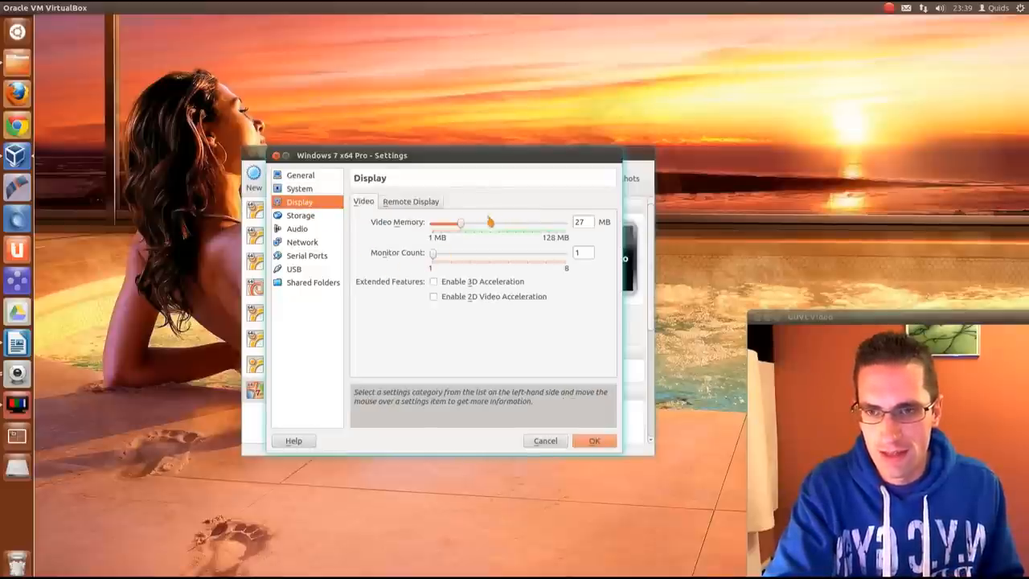
pyautogui.moveTo(460, 223); pyautogui.dragTo(562, 223)
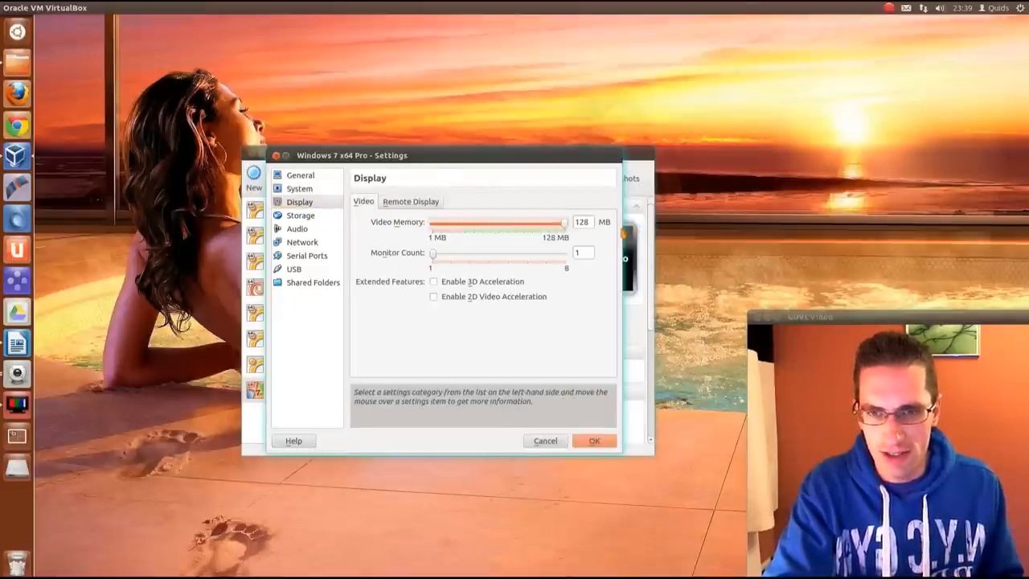
pyautogui.click(434, 281)
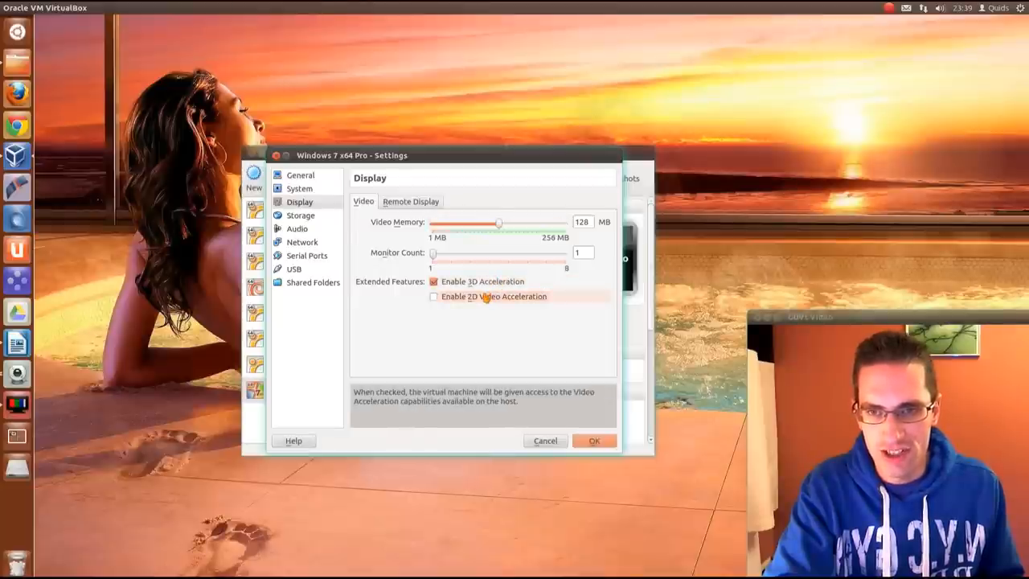
pyautogui.click(434, 296)
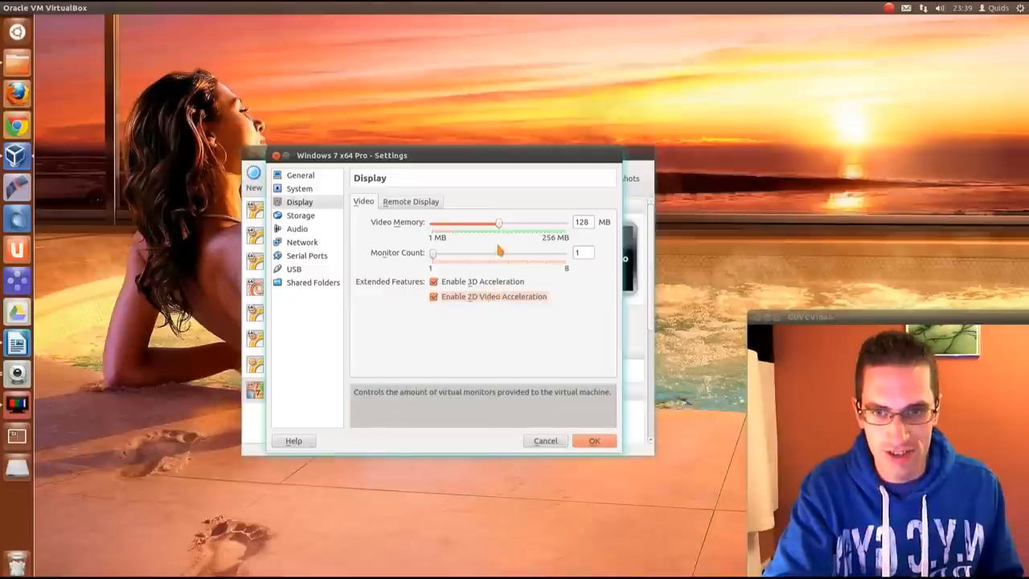
pyautogui.moveTo(498, 222); pyautogui.dragTo(562, 222)
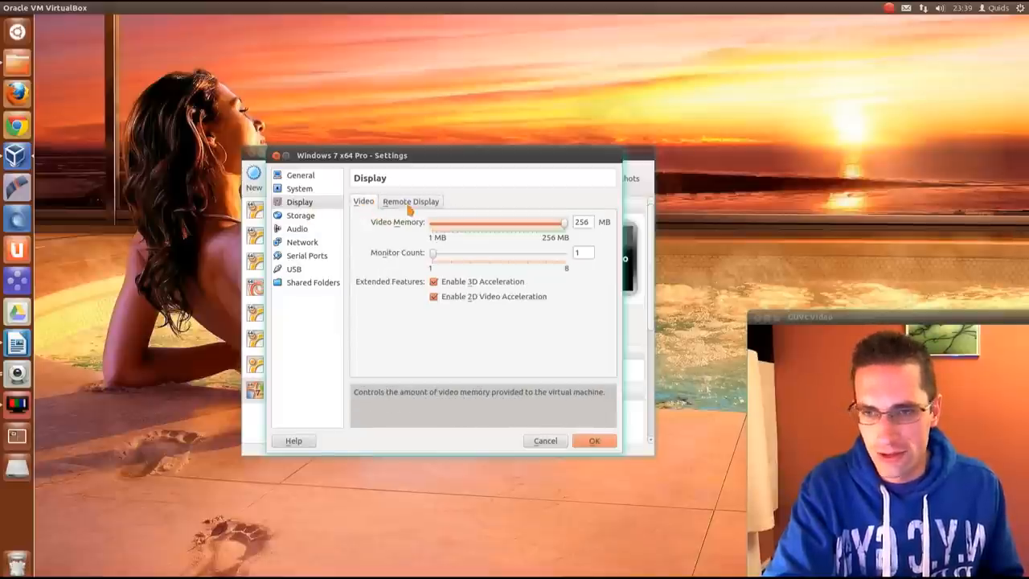
pyautogui.click(299, 216)
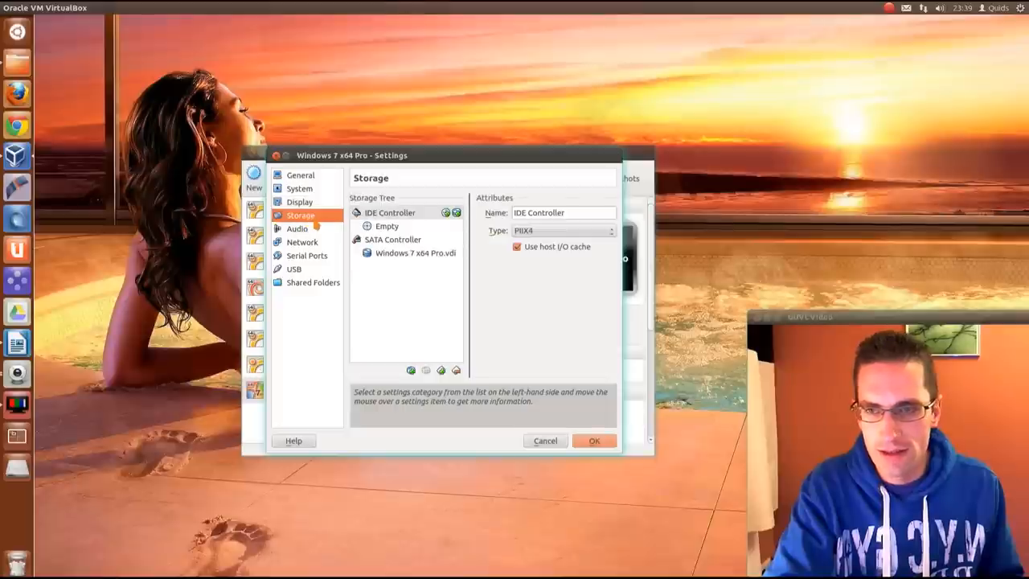
# Browse for a disc image for the empty IDE CD/DVD drive, starting in Downloads
pyautogui.click(389, 225)
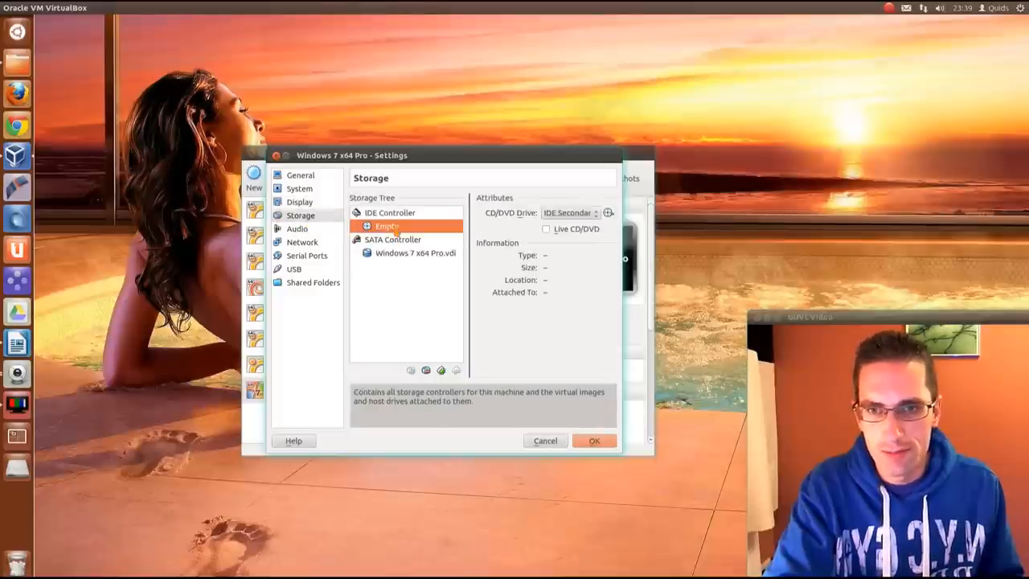
pyautogui.click(608, 212)
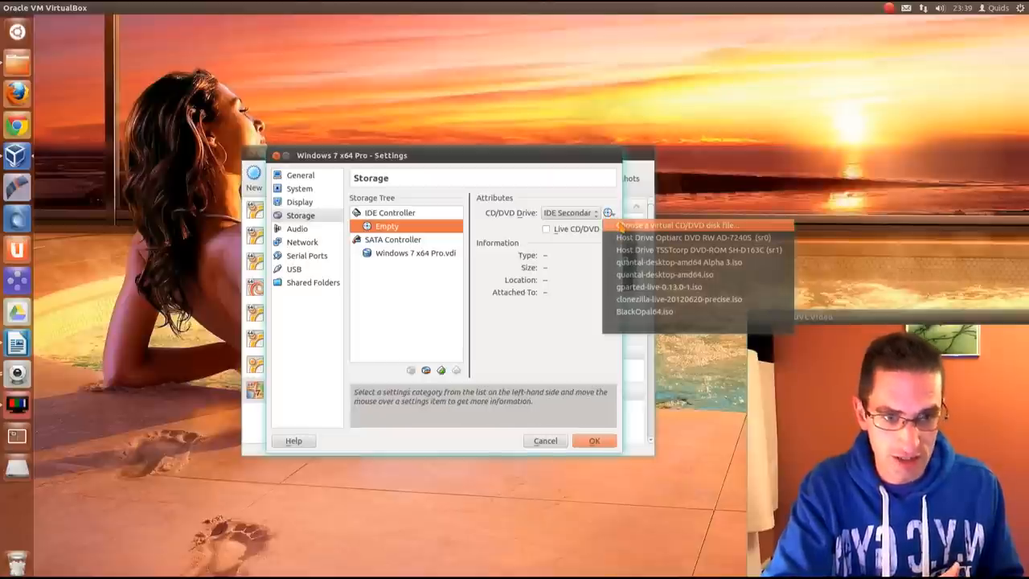
pyautogui.click(680, 225)
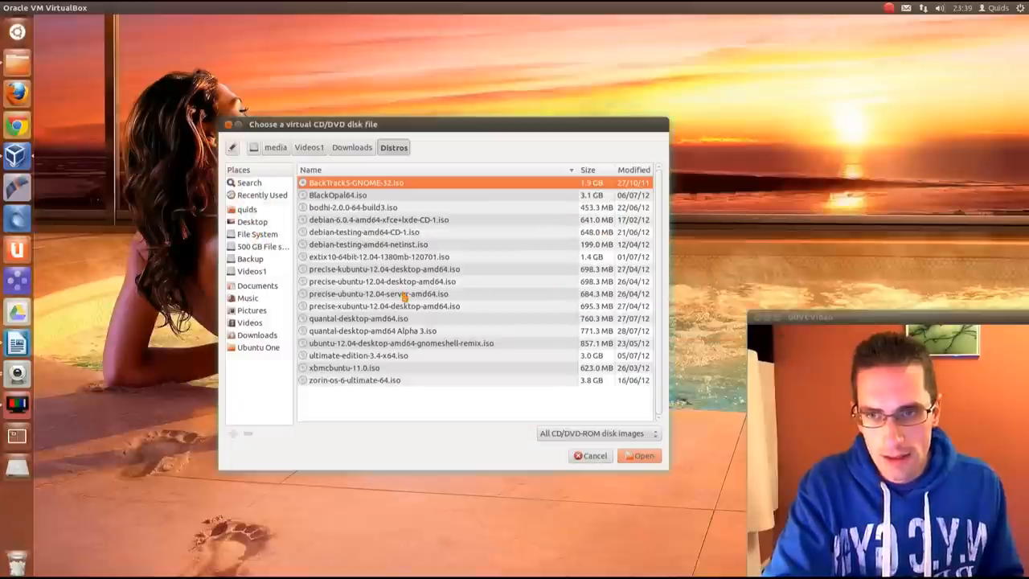
pyautogui.moveTo(350, 159)
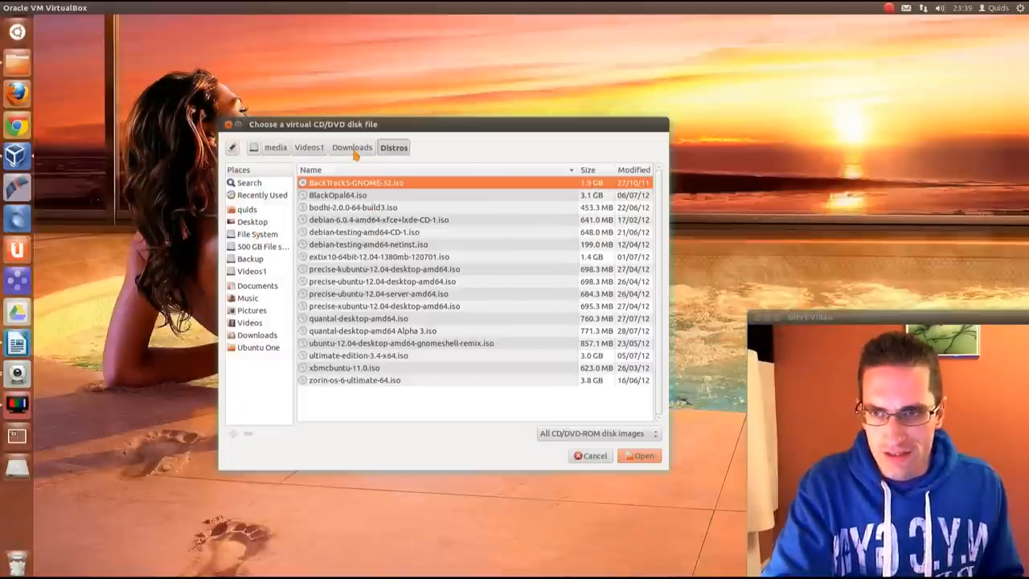
pyautogui.click(351, 148)
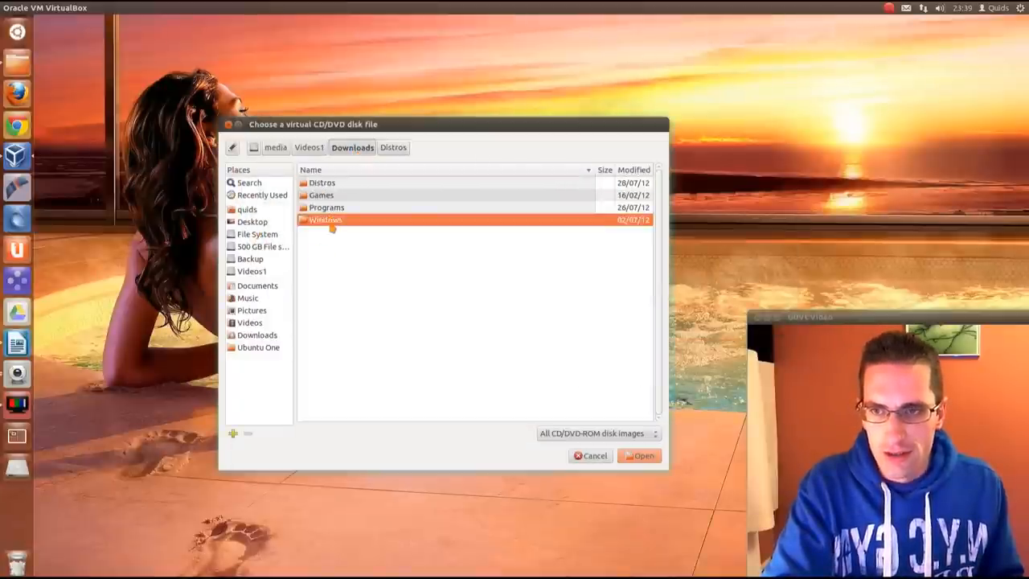
# Attach Windows 7 Home Premium x64.iso from Downloads > Windows to the drive
pyautogui.doubleClick(324, 218)
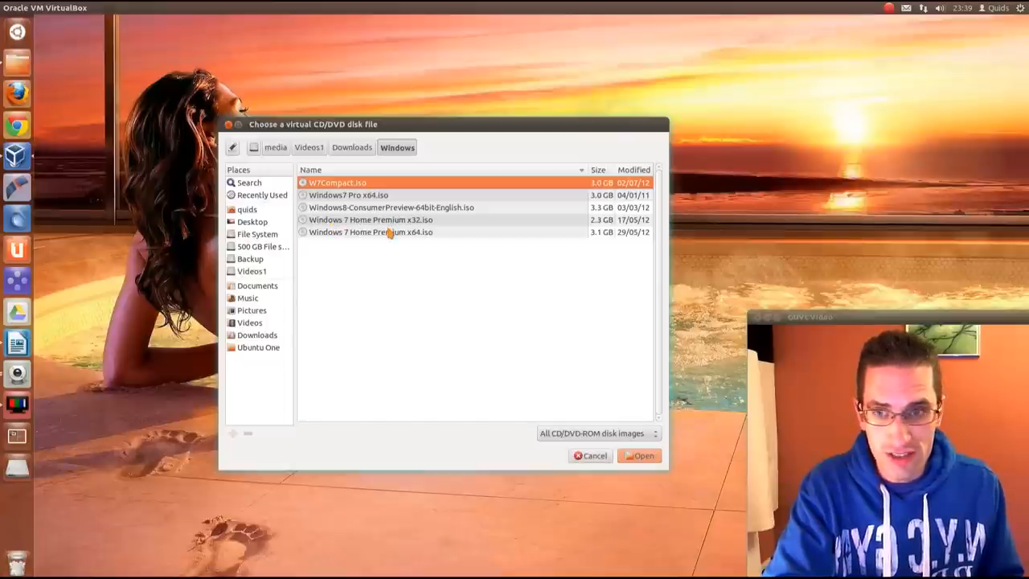
pyautogui.click(371, 232)
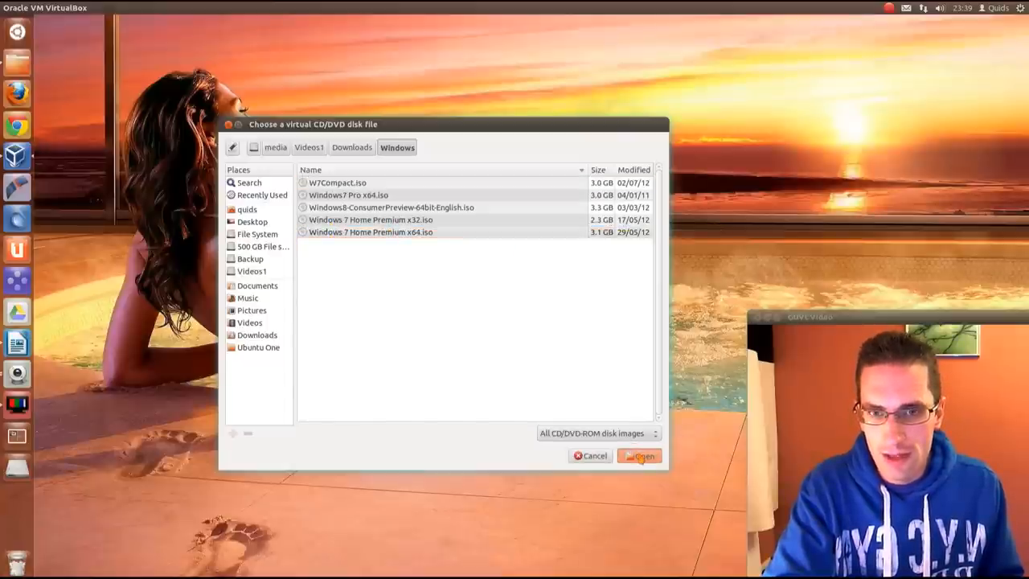
pyautogui.click(642, 455)
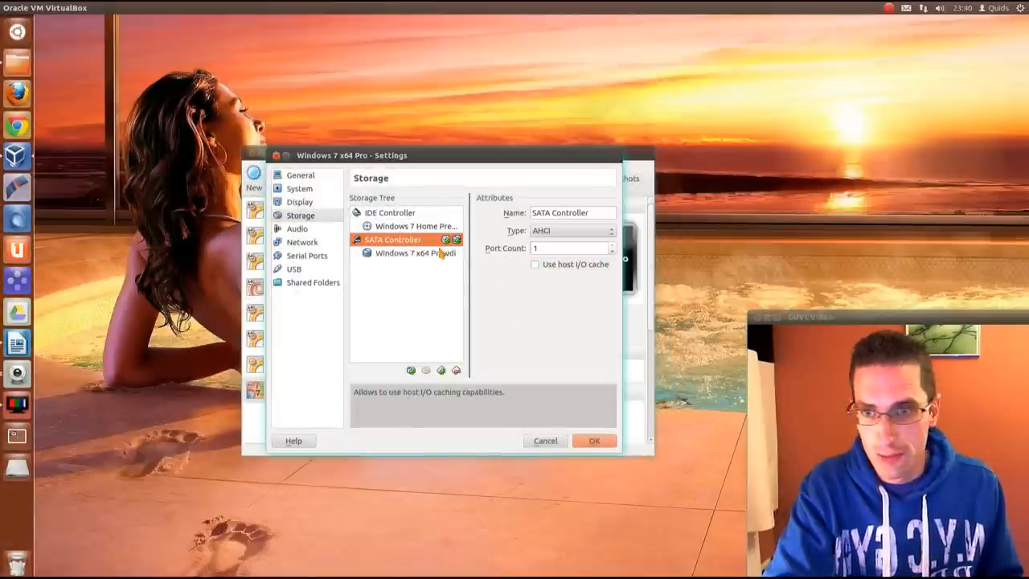
pyautogui.click(297, 228)
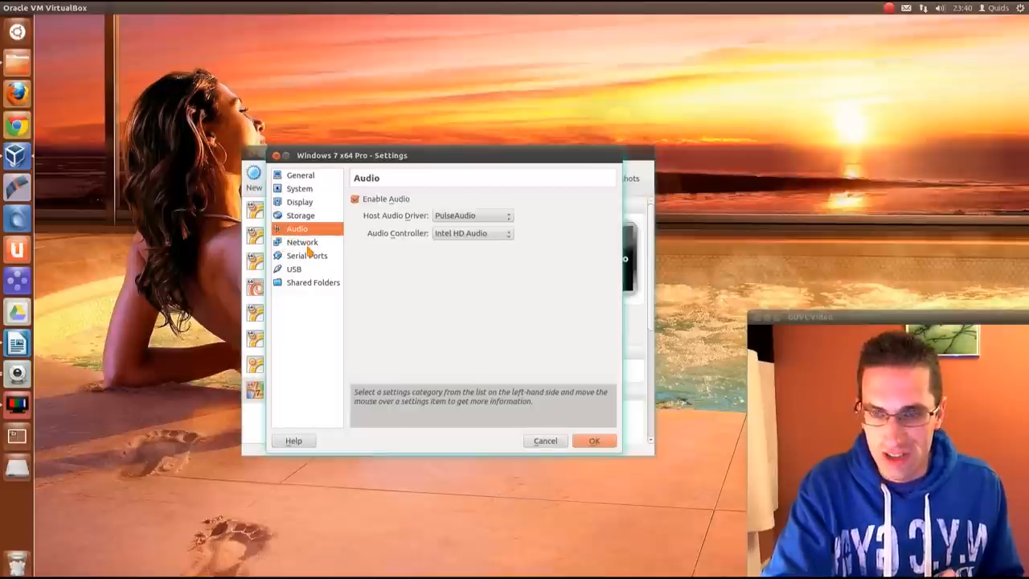
# Attach Network Adapter 1 as a Bridged Adapter, then review Serial Ports and USB pages
pyautogui.click(302, 242)
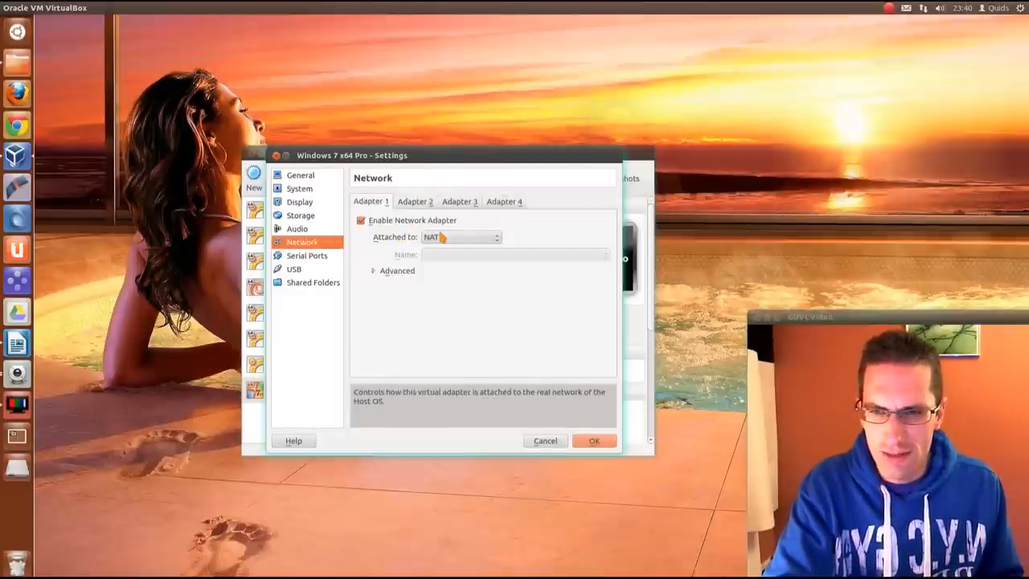
pyautogui.click(463, 237)
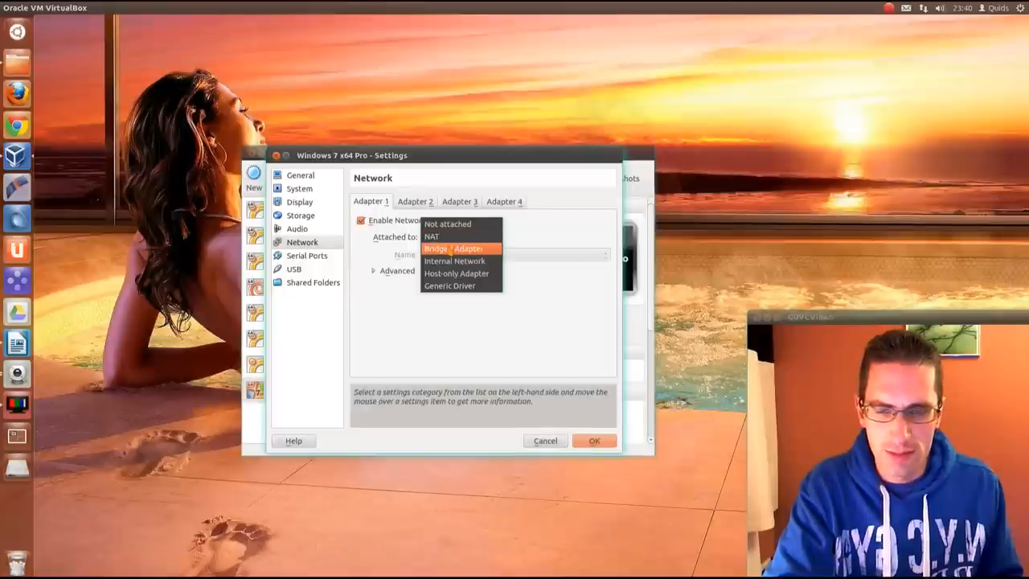
pyautogui.click(460, 248)
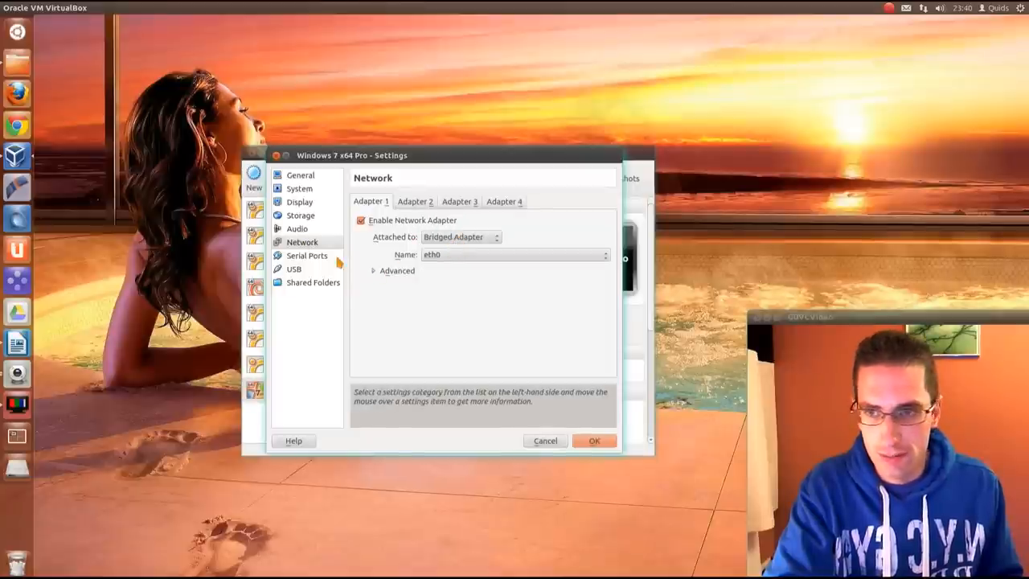
pyautogui.click(307, 254)
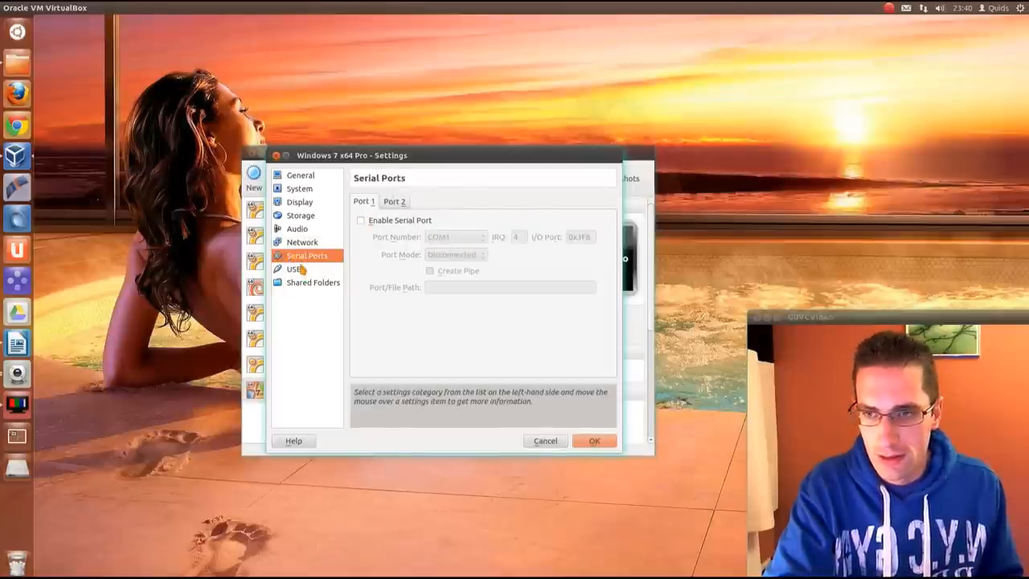
pyautogui.click(295, 268)
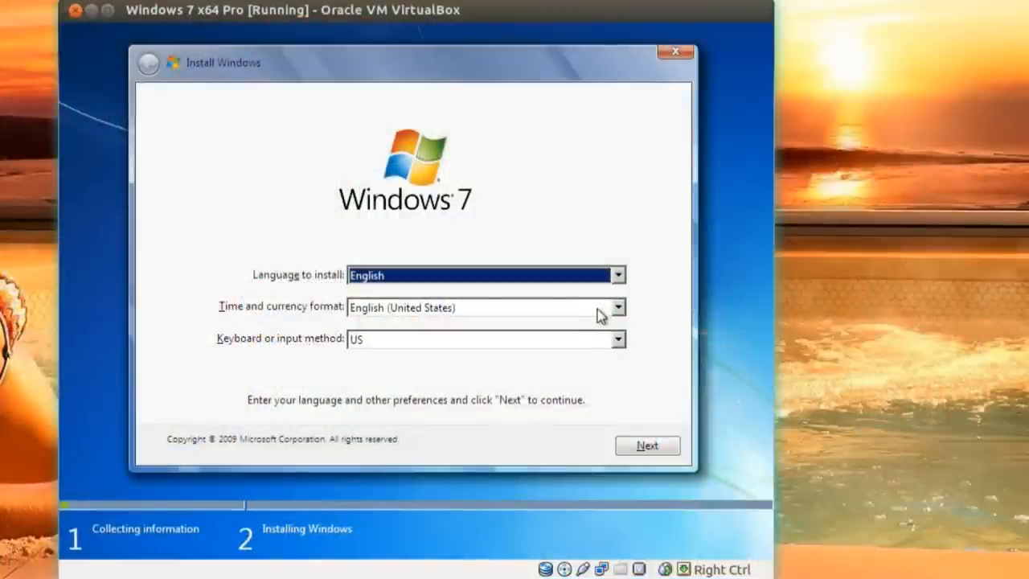
# Choose English (United Kingdom) formats, accept the license terms and install onto the 50.0 GB unallocated Disk 0
pyautogui.click(618, 307)
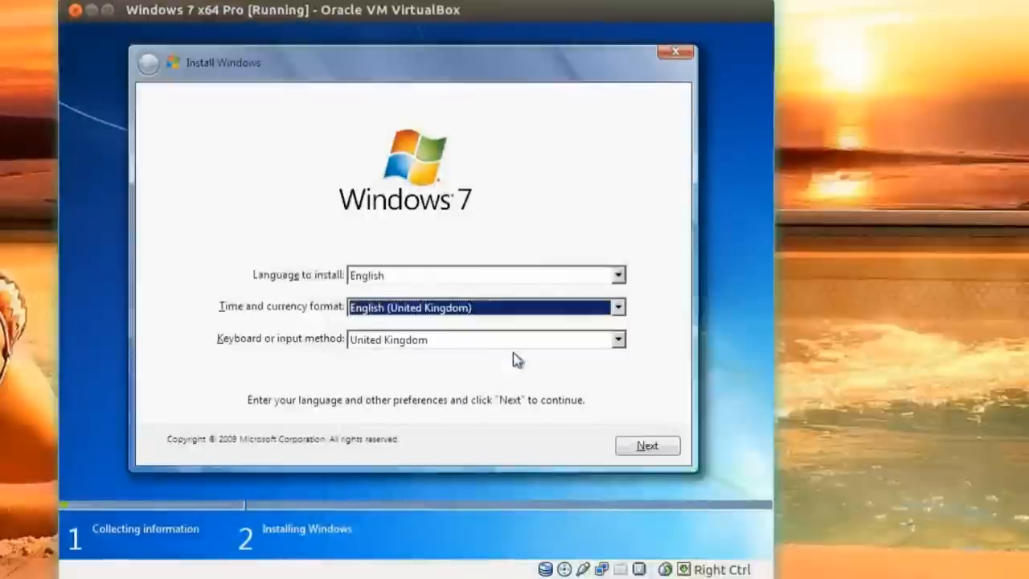
pyautogui.click(646, 445)
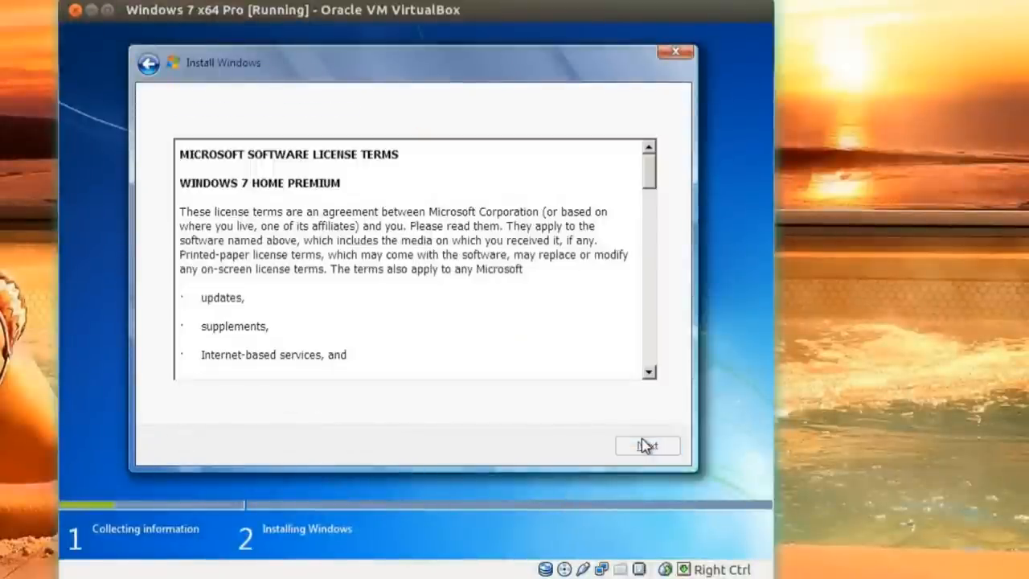
pyautogui.click(178, 403)
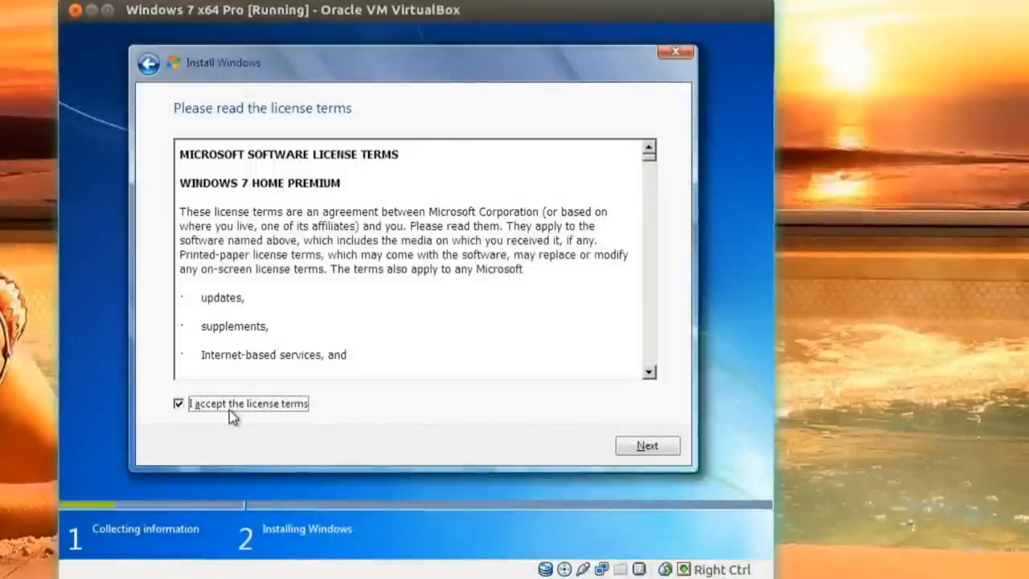
pyautogui.click(646, 445)
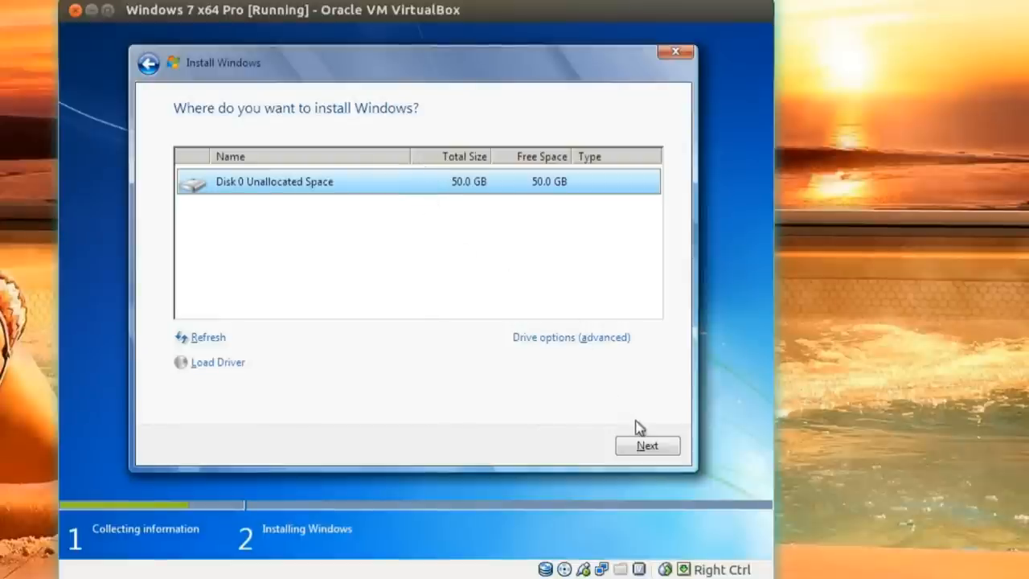
pyautogui.click(646, 445)
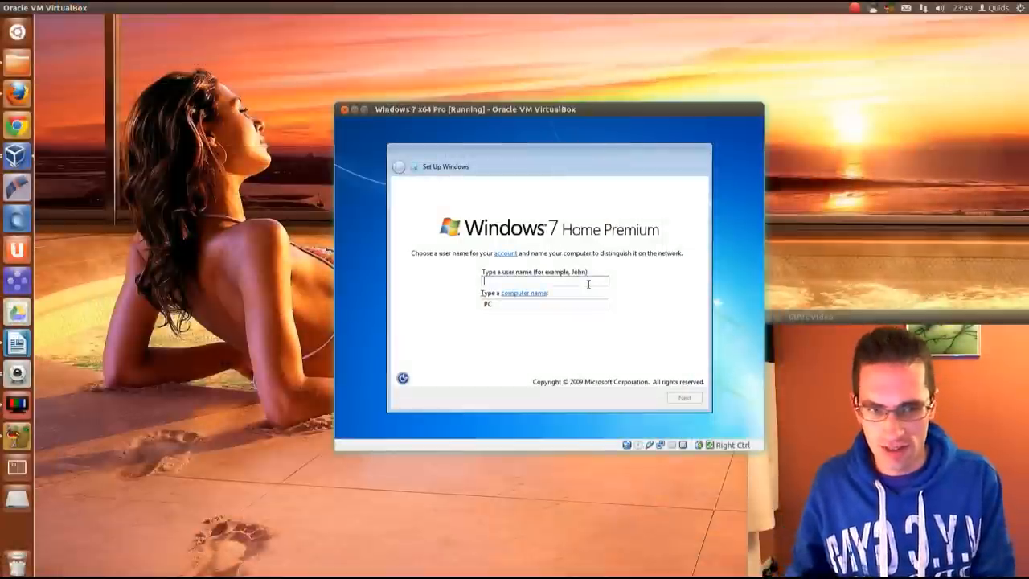
# Create the account Dude on computer Dude-PC with no password
pyautogui.write('Dude')
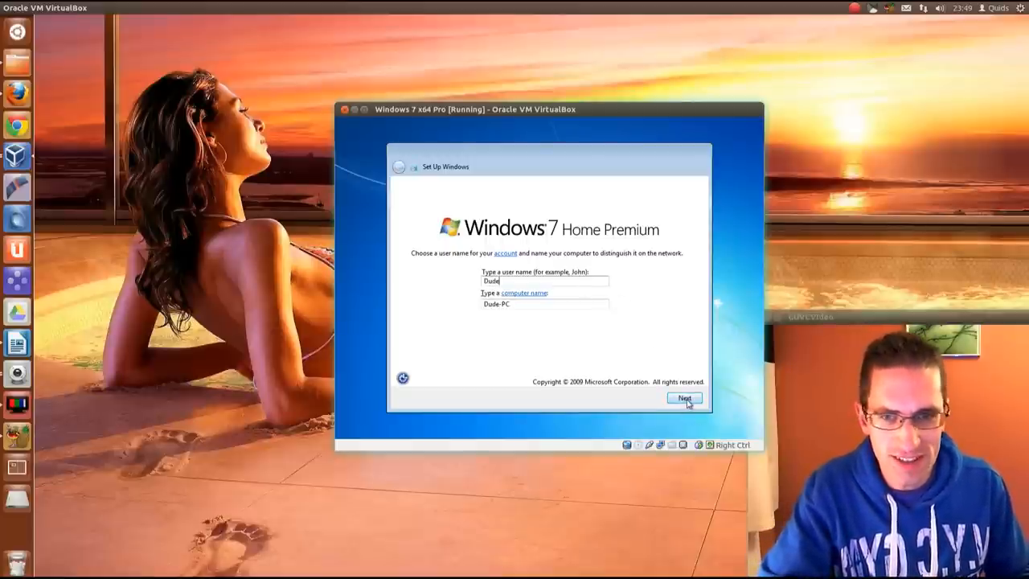
pyautogui.click(685, 398)
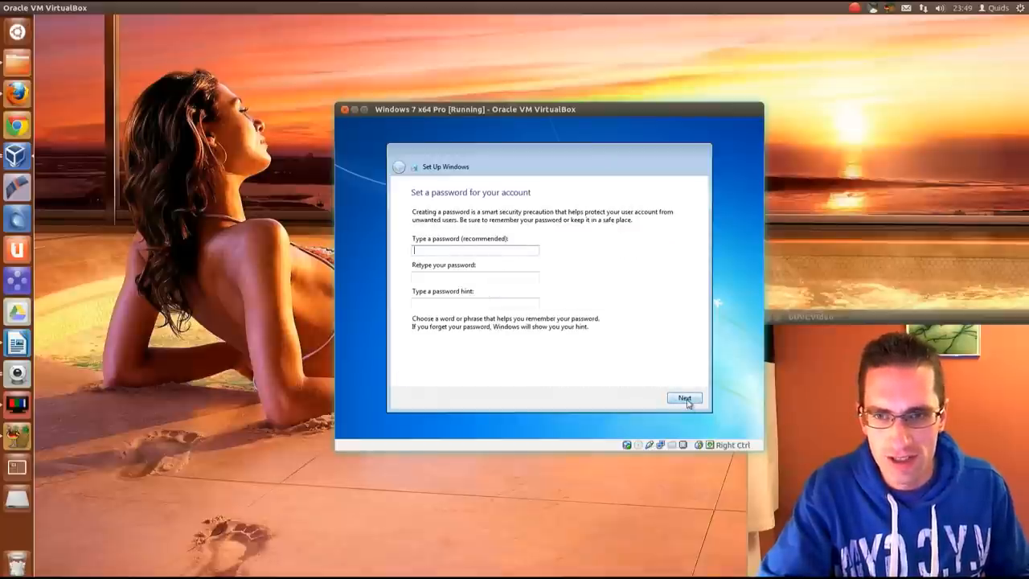
pyautogui.click(683, 397)
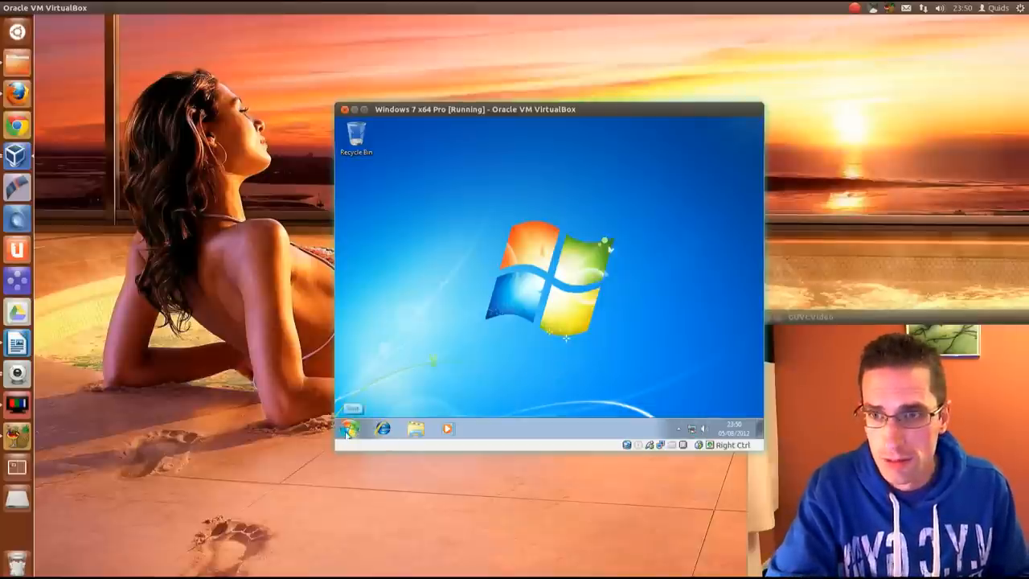
# Restart Windows from the Start menu's shutdown options, then power off the virtual machine
pyautogui.click(352, 434)
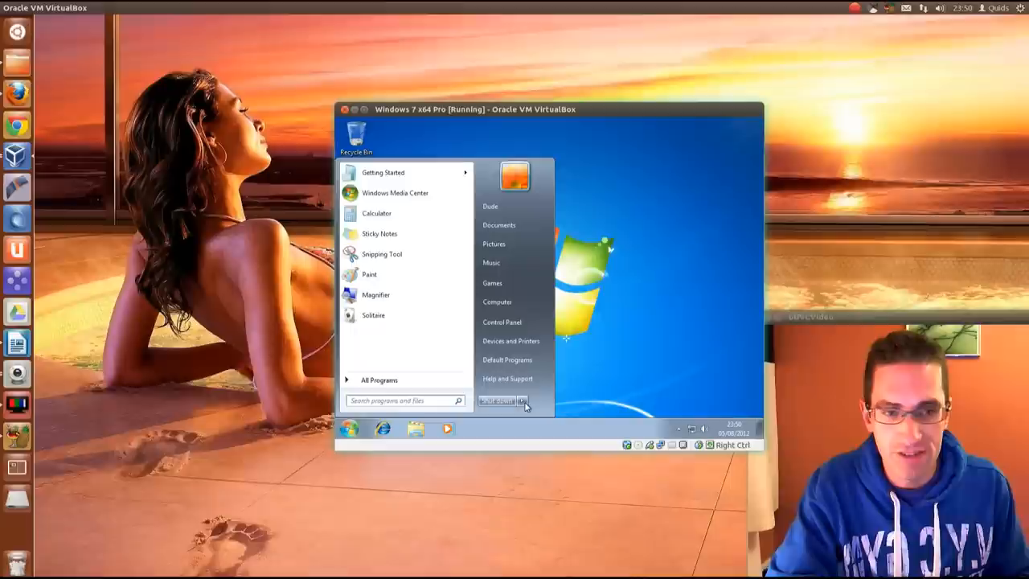
pyautogui.click(526, 401)
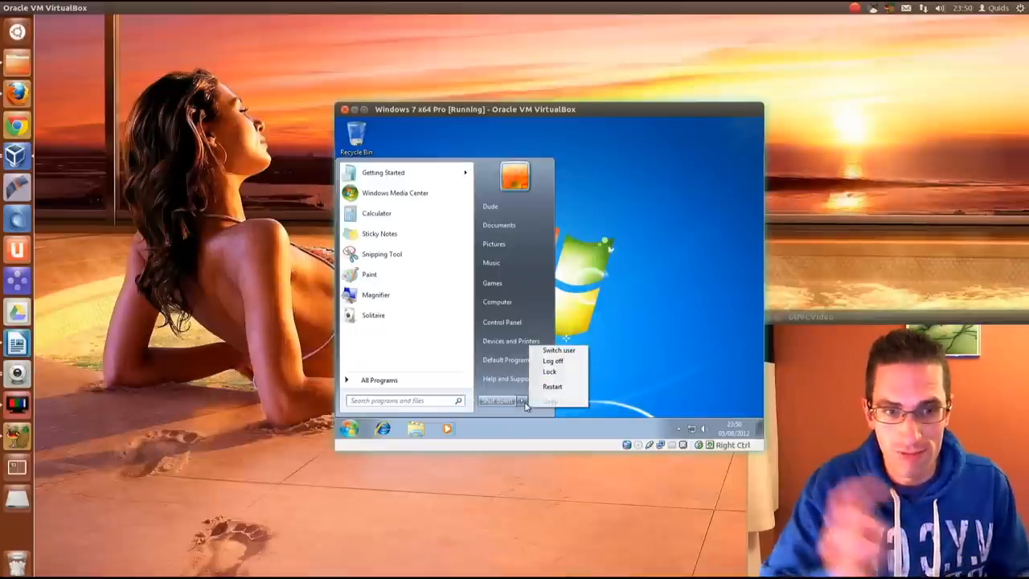
pyautogui.moveTo(640, 392)
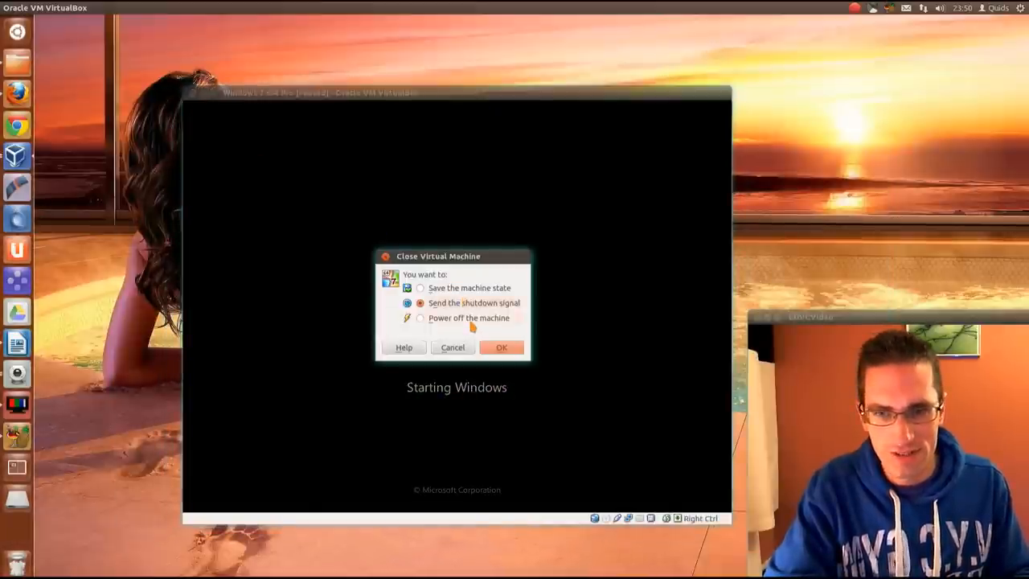
pyautogui.click(501, 347)
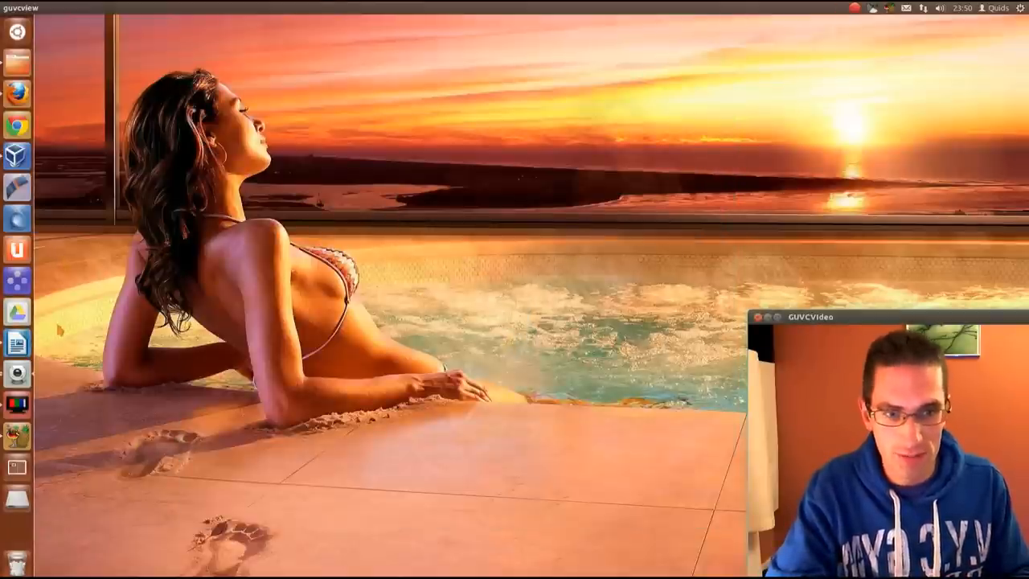
pyautogui.moveTo(16, 312)
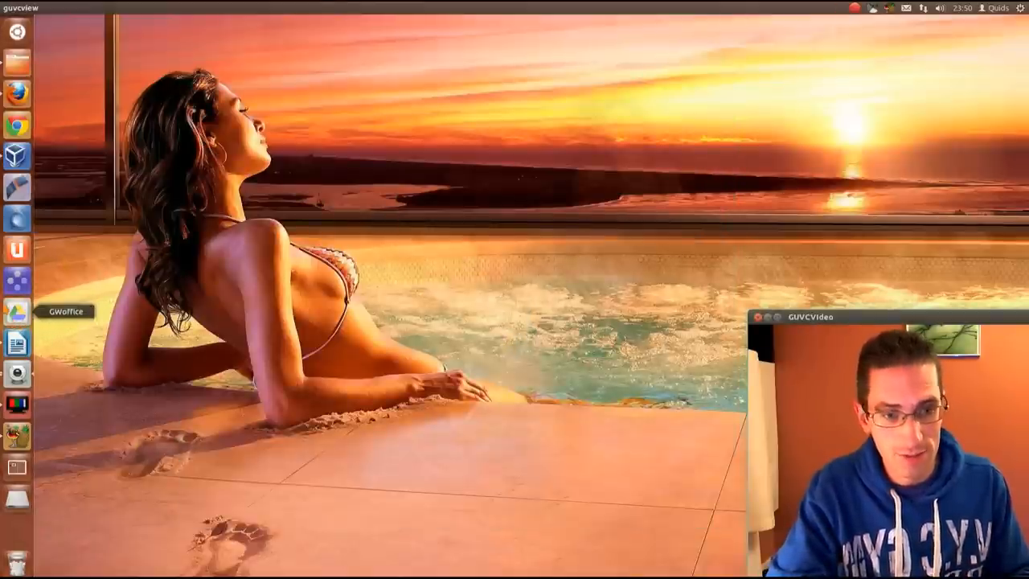
pyautogui.moveTo(16, 341)
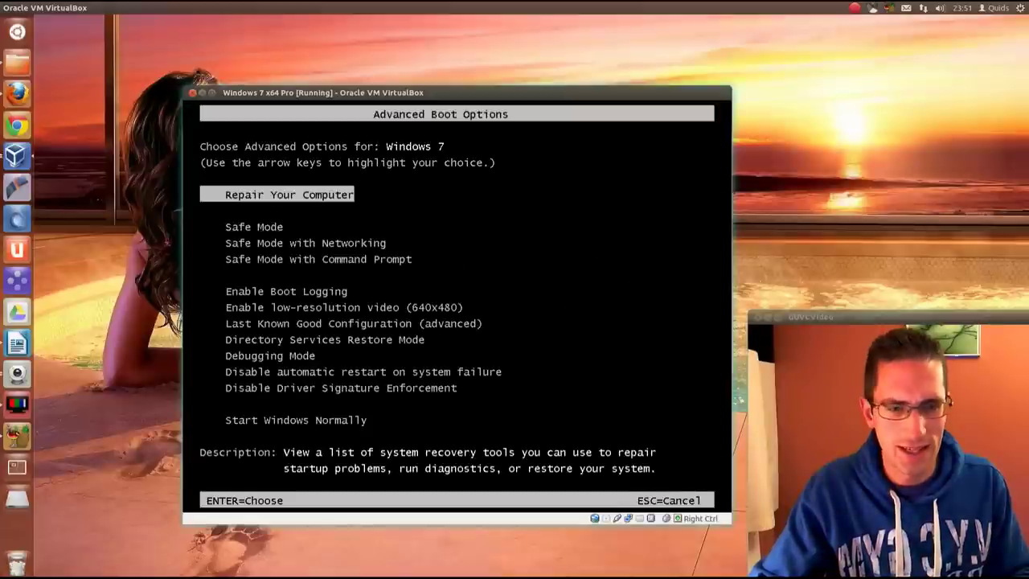
# Boot into Safe Mode and launch the VBOXADDITIONS CD setup from Computer in Explorer
pyautogui.press('Down')
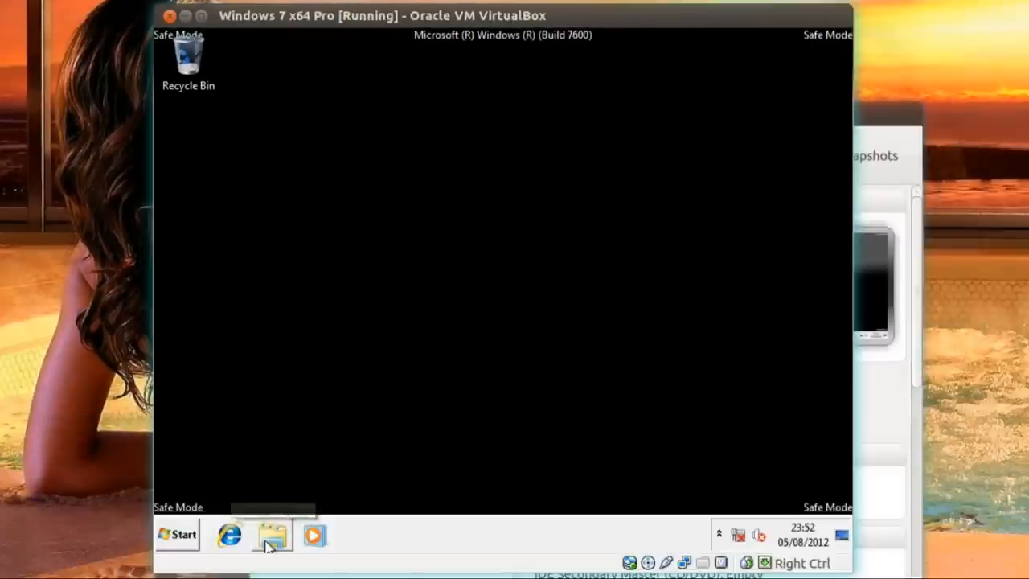
pyautogui.click(274, 540)
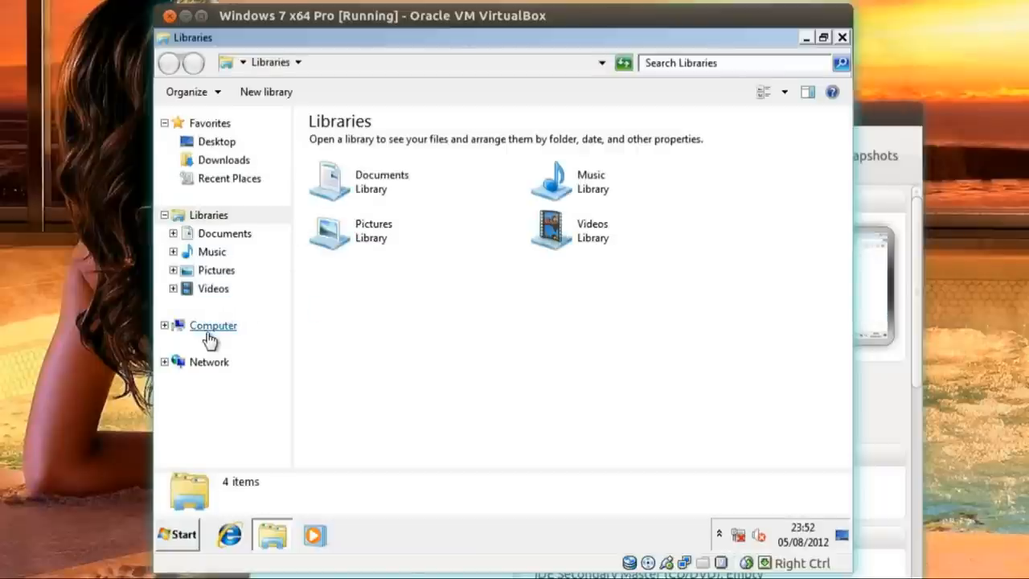
pyautogui.click(212, 325)
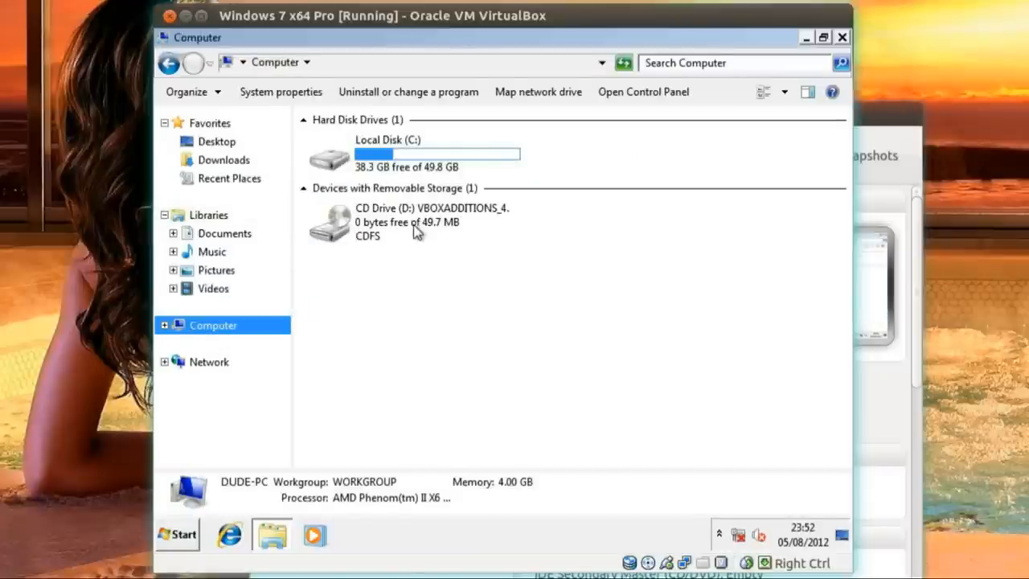
pyautogui.doubleClick(328, 222)
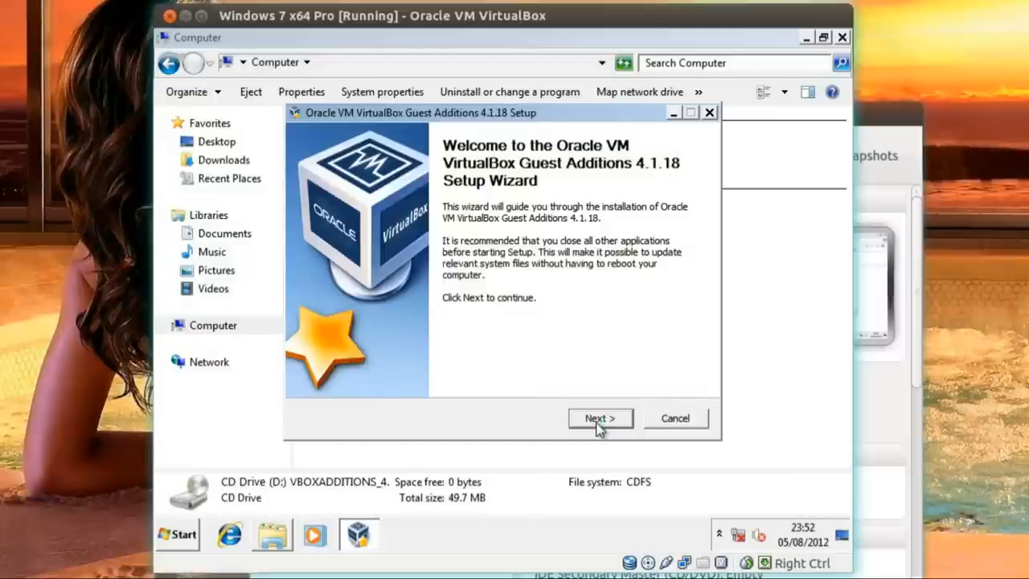
# Install Guest Additions 4.1.18 to the default folder with basic Direct3D support, allow the Oracle driver, finish and reboot
pyautogui.click(599, 418)
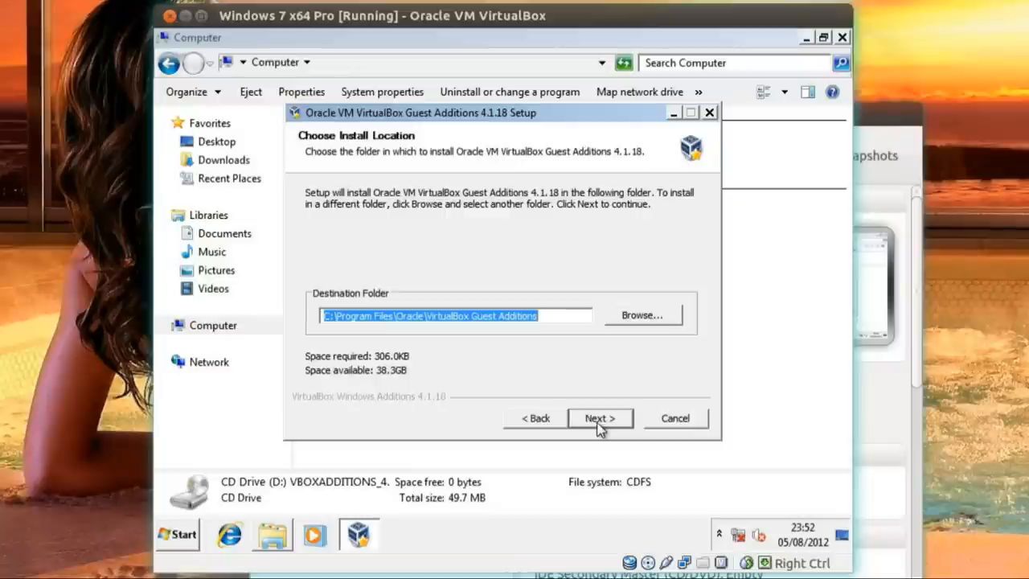
pyautogui.click(600, 418)
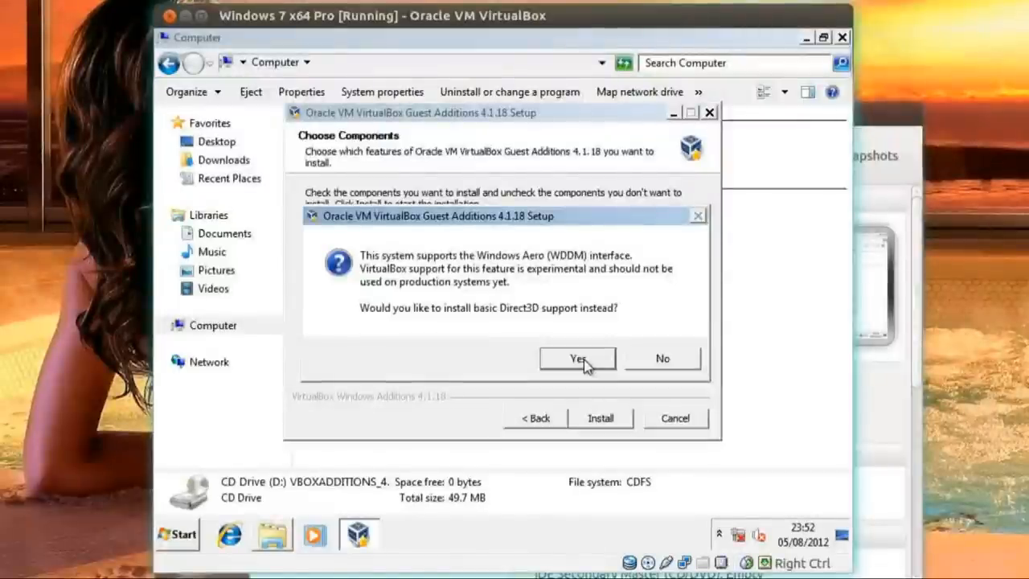
pyautogui.click(576, 359)
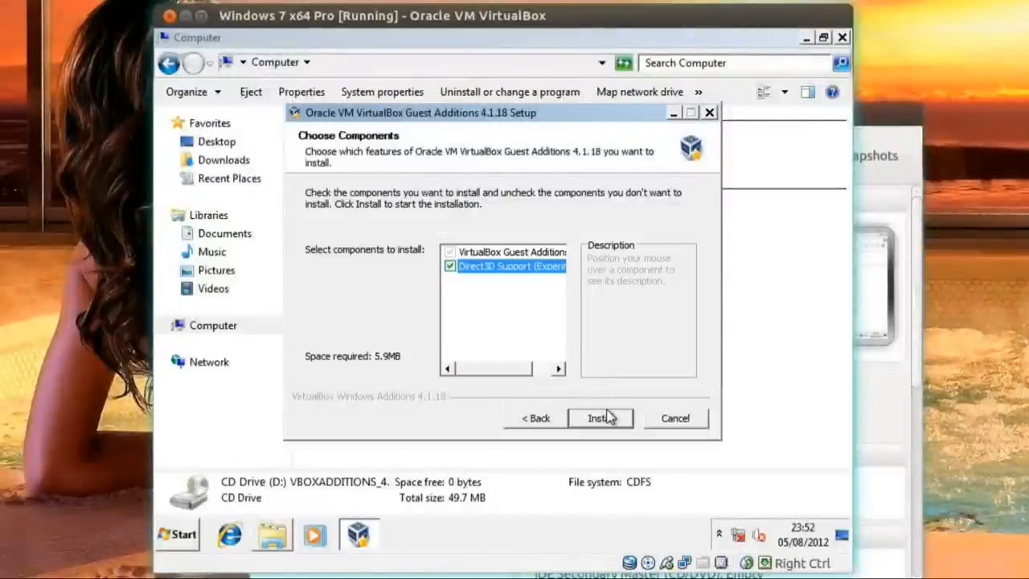
pyautogui.click(601, 418)
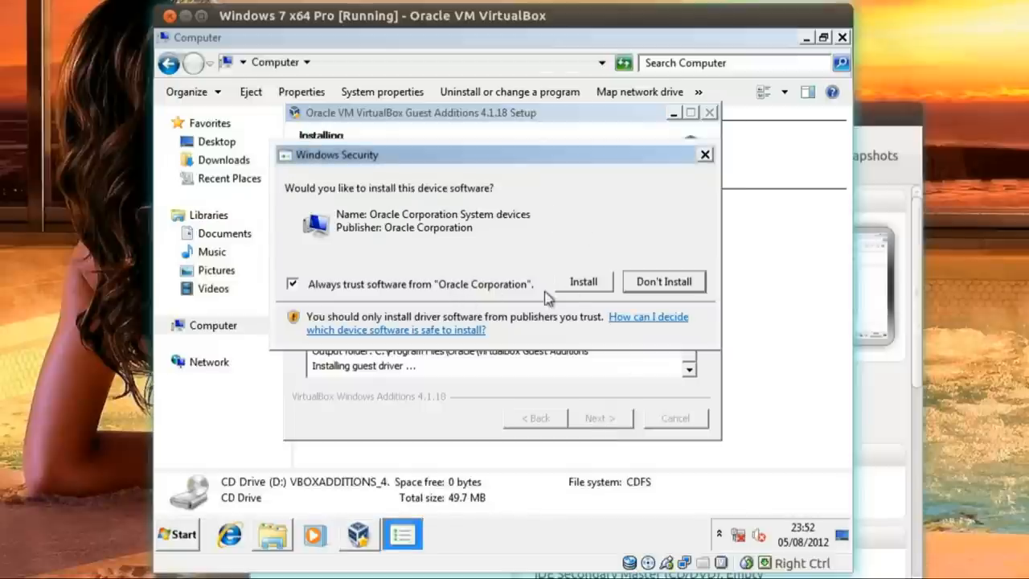
pyautogui.click(582, 281)
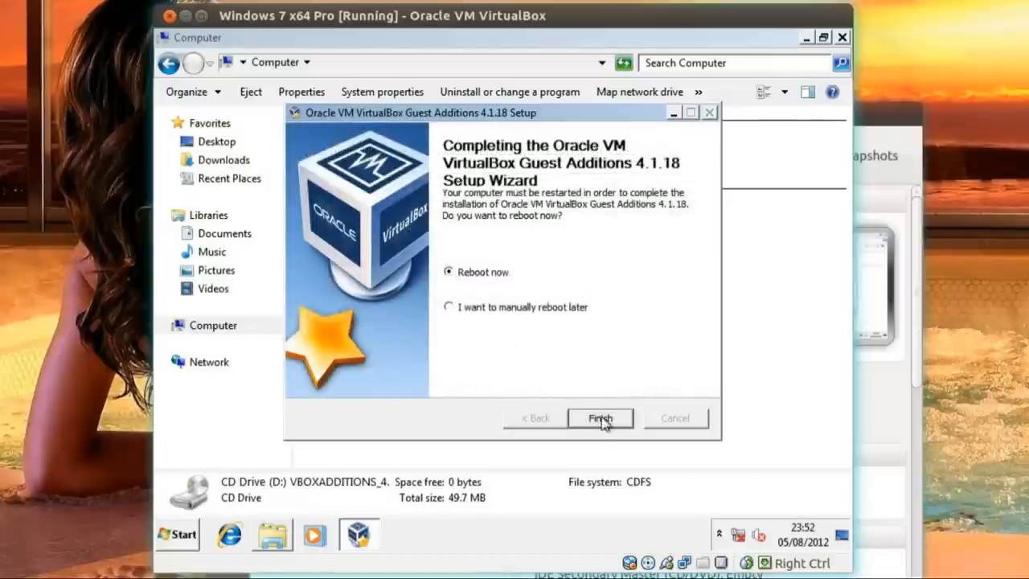
pyautogui.click(601, 417)
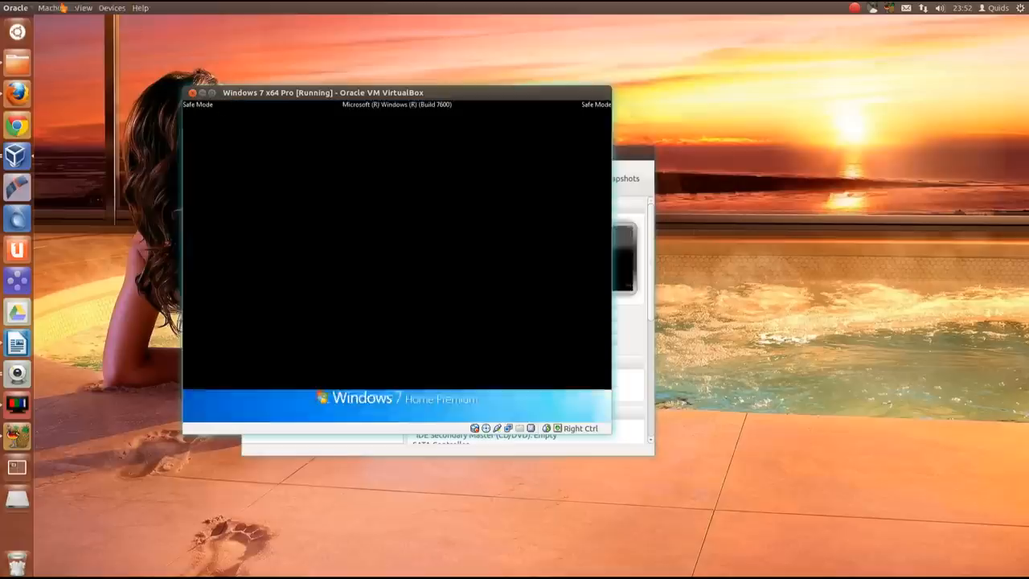
# Bring the VM window forward while the guest reboots to the Windows 7 desktop
pyautogui.click(112, 7)
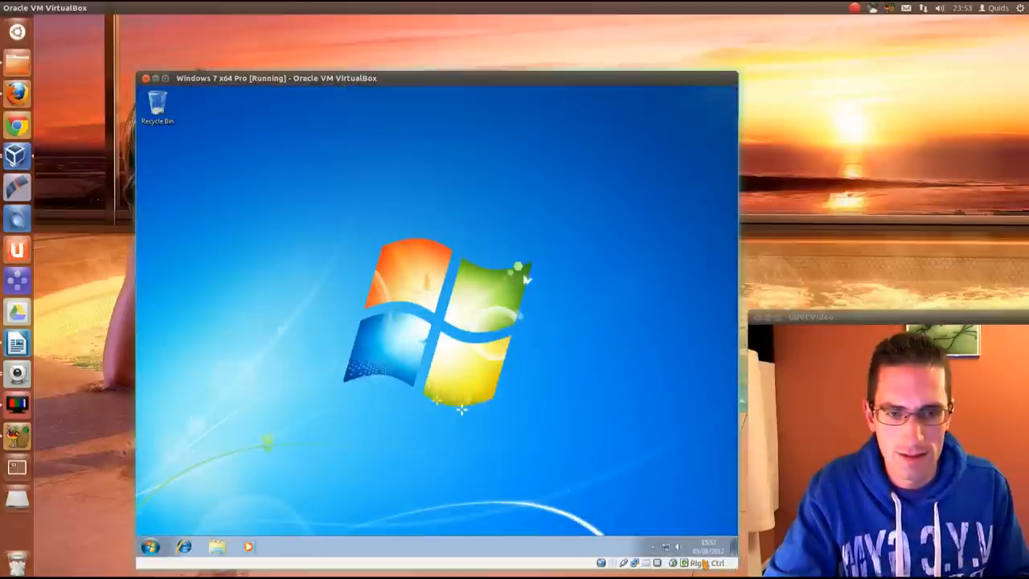
pyautogui.moveTo(593, 409)
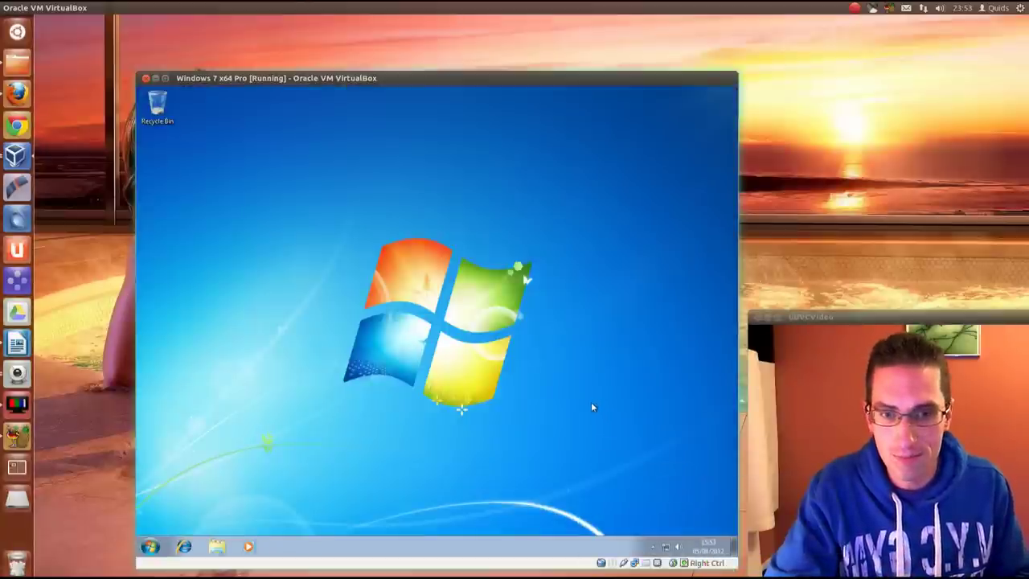
pyautogui.moveTo(143, 257)
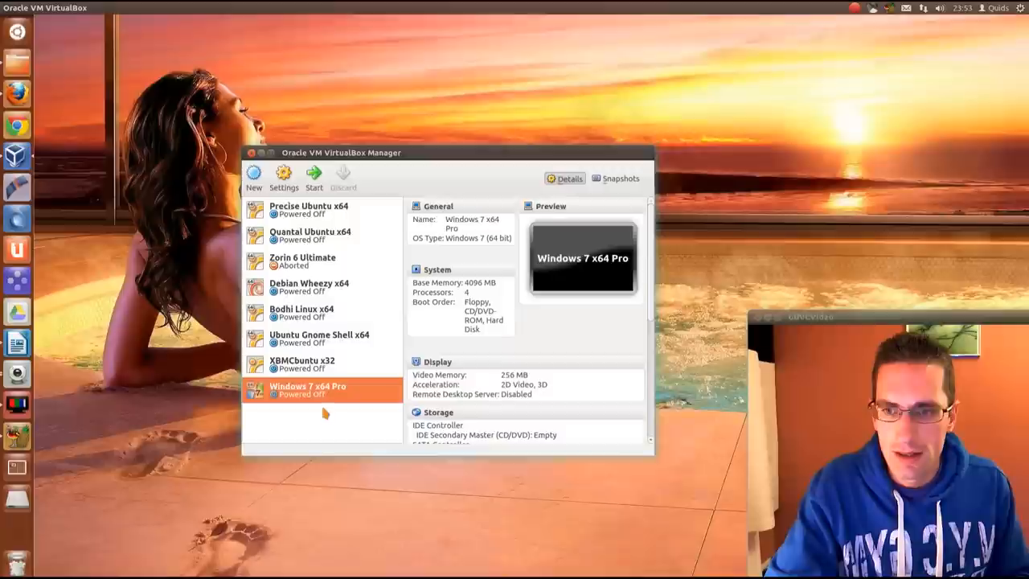
# Begin adding a new shared folder in the Windows 7 x64 Pro machine's Shared Folders settings
pyautogui.click(283, 172)
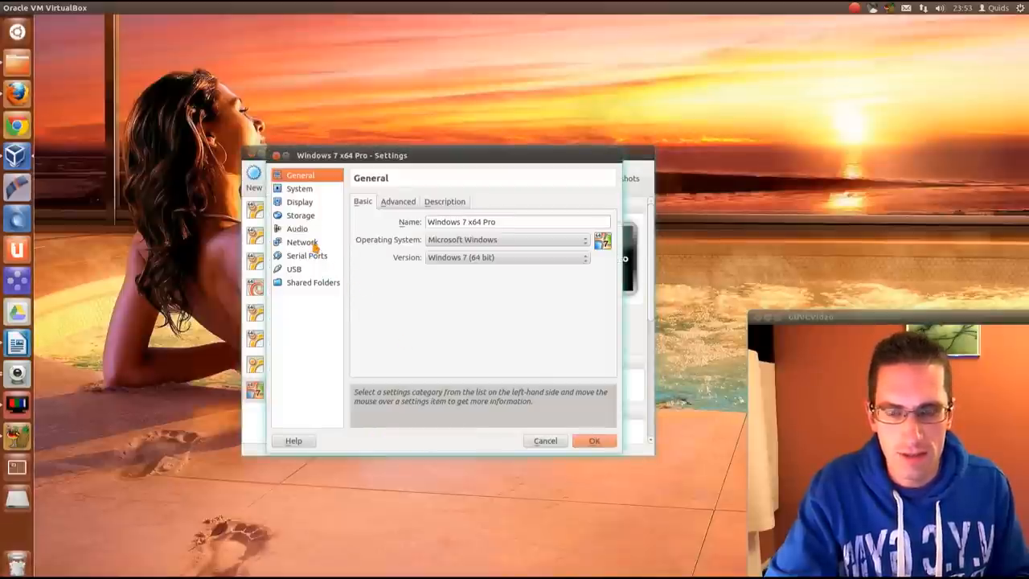
pyautogui.click(312, 283)
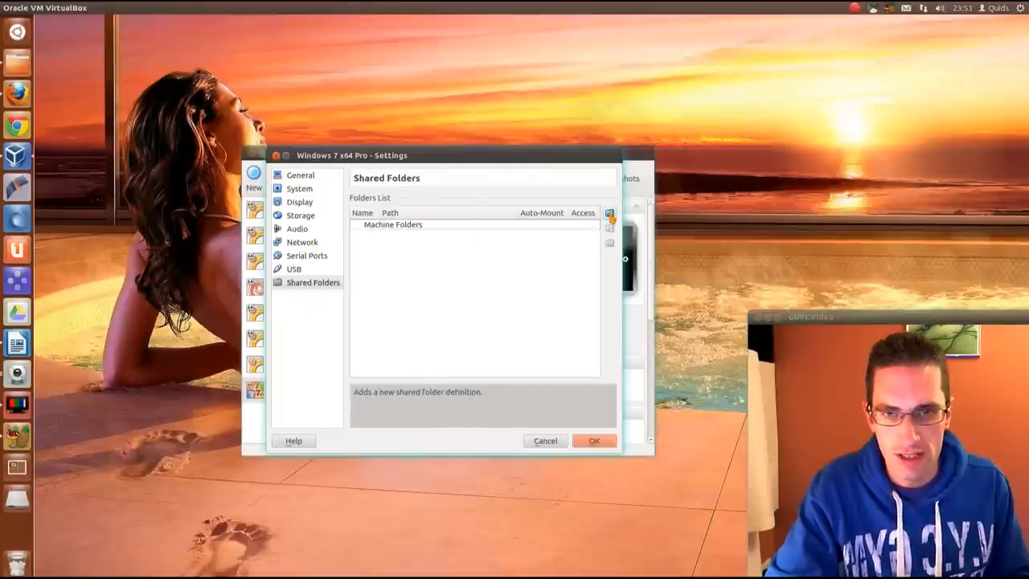
pyautogui.click(608, 212)
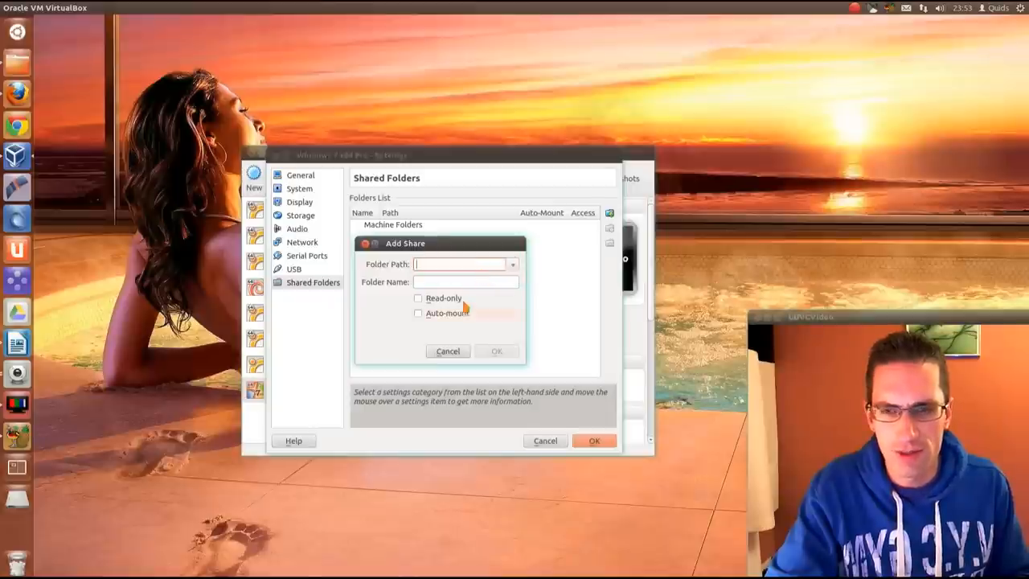
# Share the host's Downloads folder read-only with auto-mount and save the machine settings
pyautogui.click(511, 264)
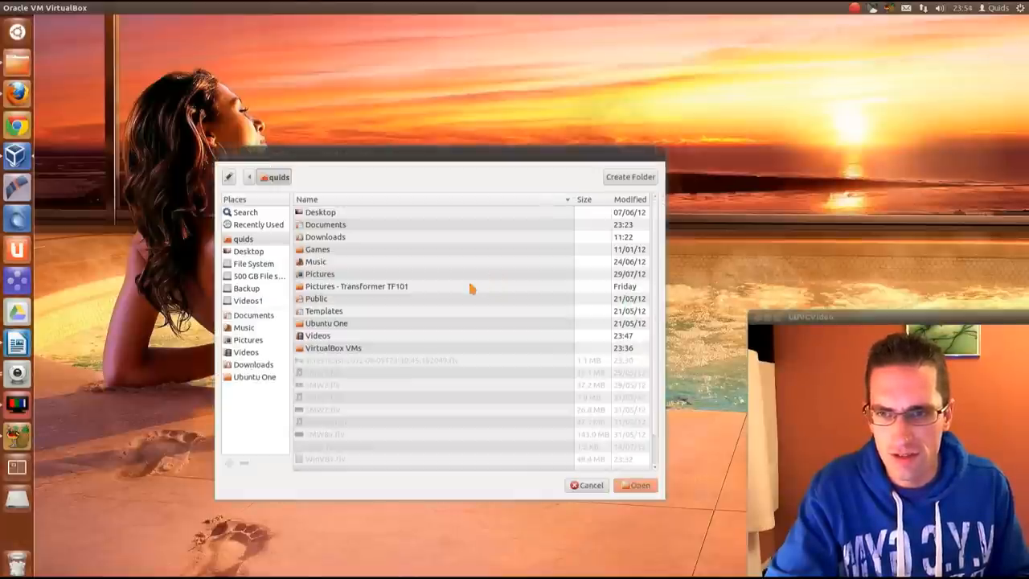
pyautogui.moveTo(378, 347)
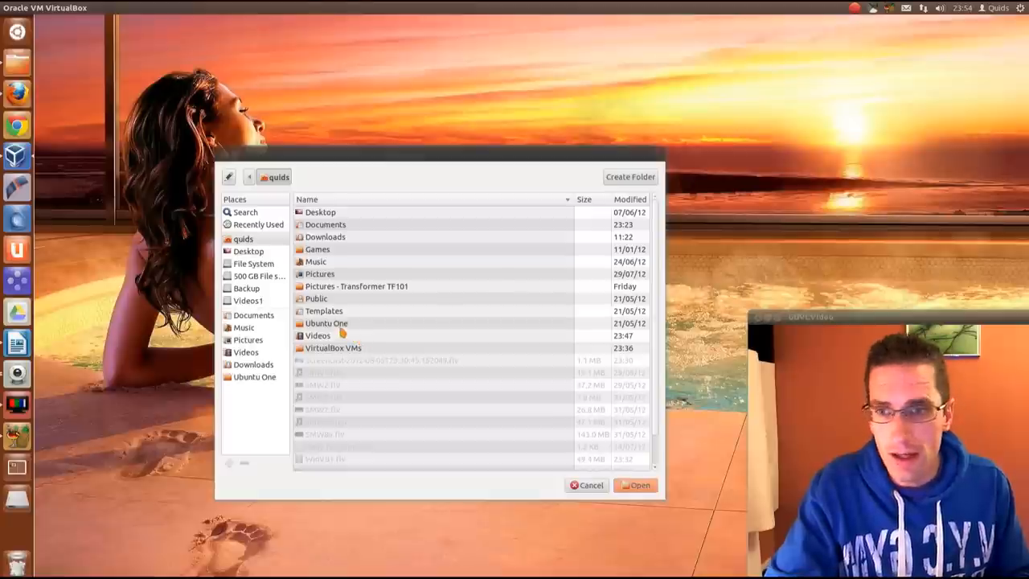
pyautogui.click(325, 236)
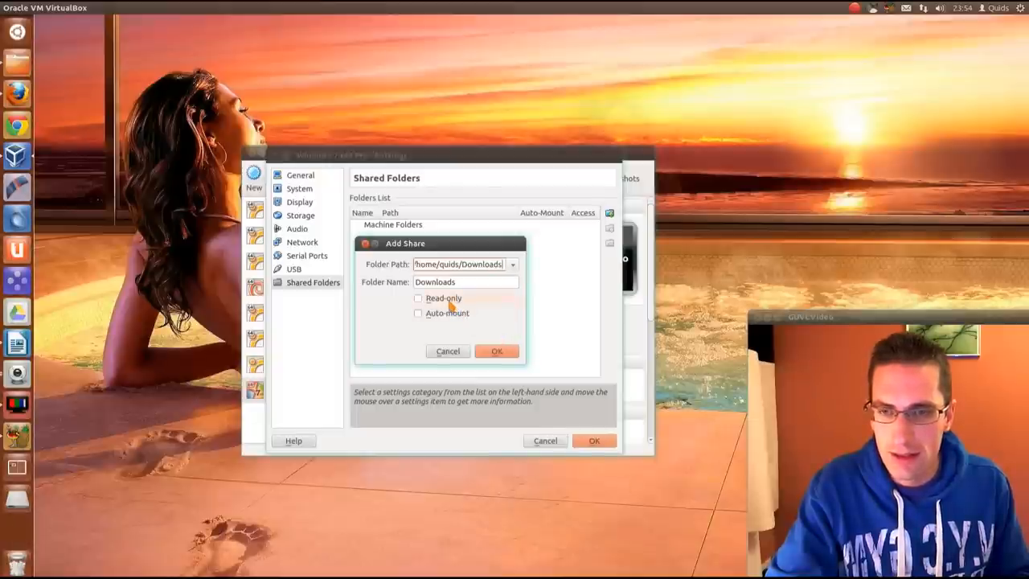
pyautogui.moveTo(447, 313)
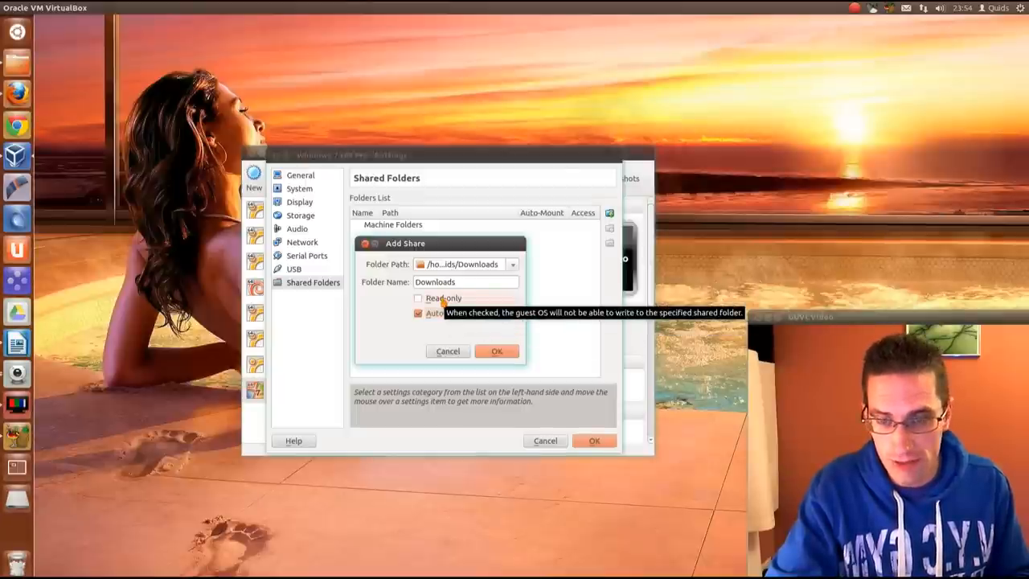
pyautogui.click(496, 351)
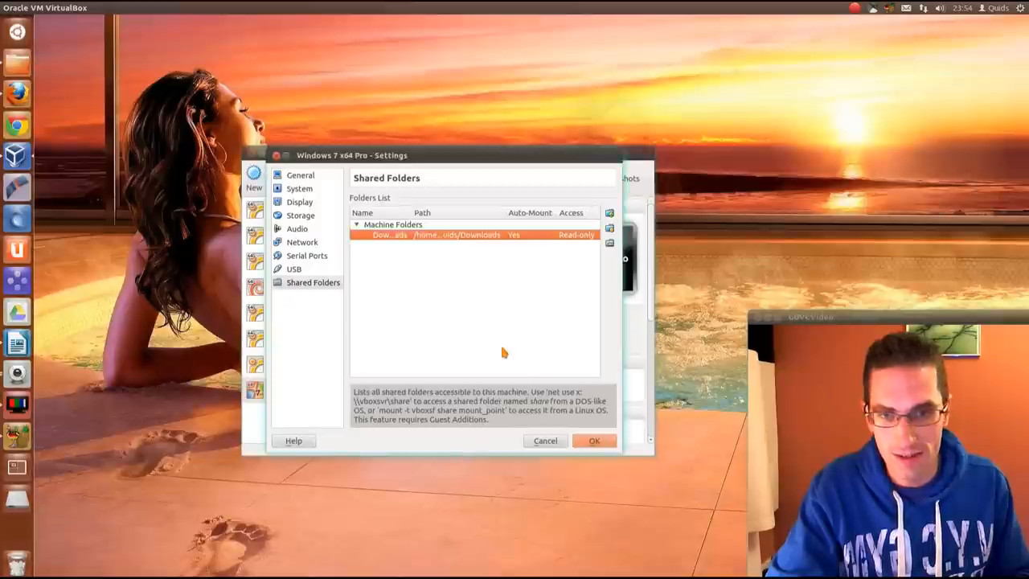
pyautogui.moveTo(508, 334)
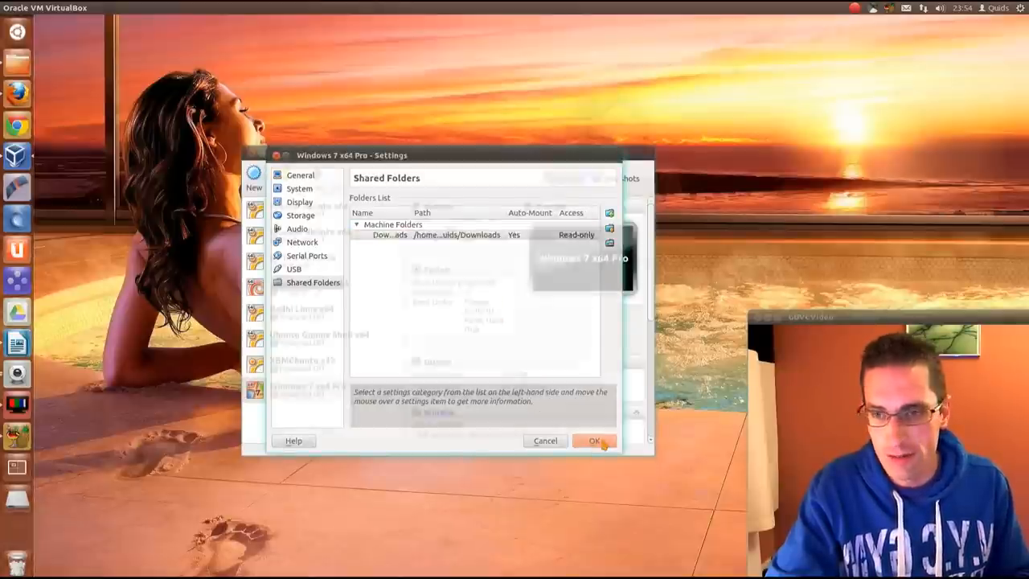
pyautogui.click(593, 440)
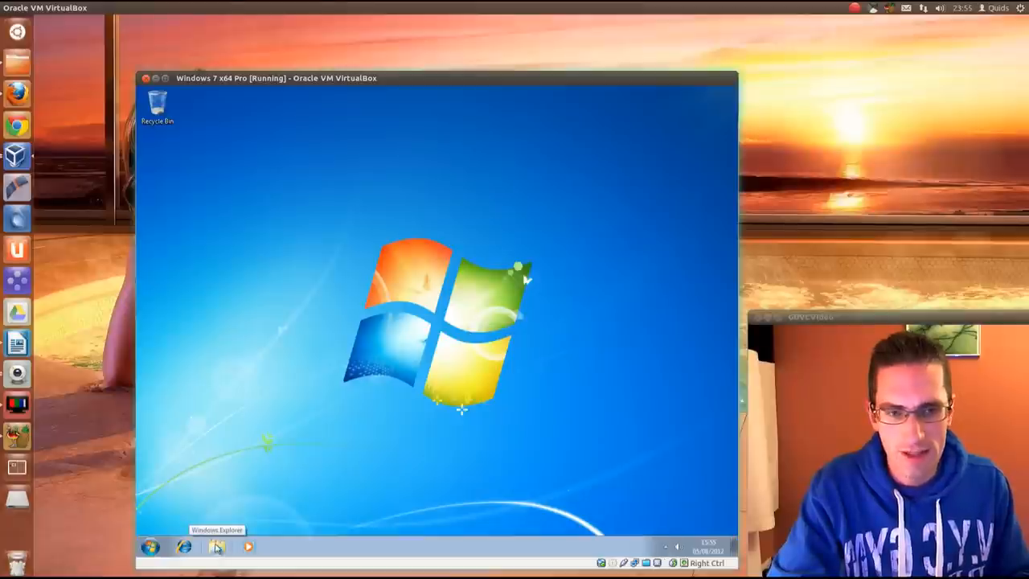
# Browse Network in the guest's Explorer to the VBOXSVR shared Downloads folder
pyautogui.click(216, 546)
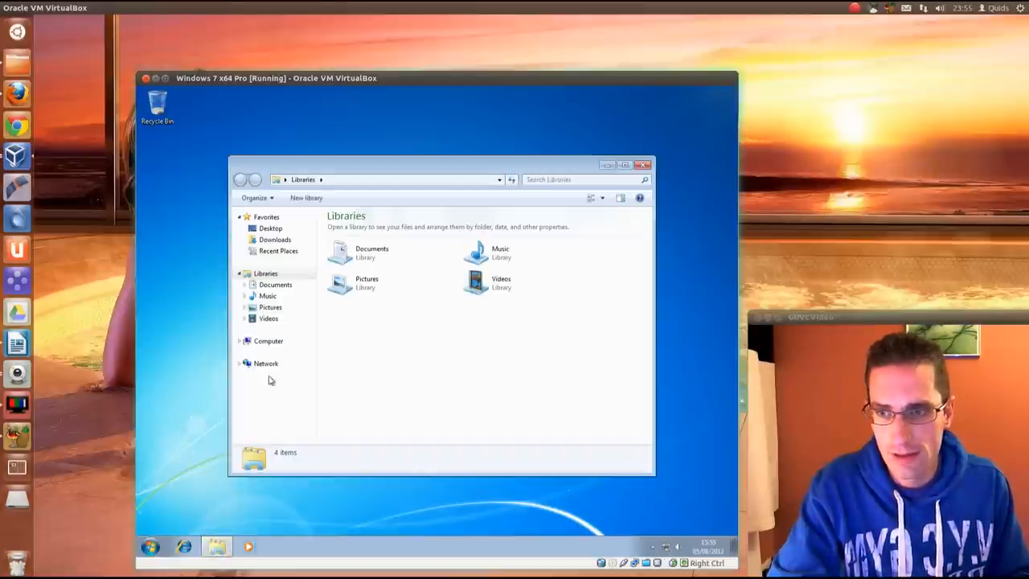
pyautogui.click(265, 363)
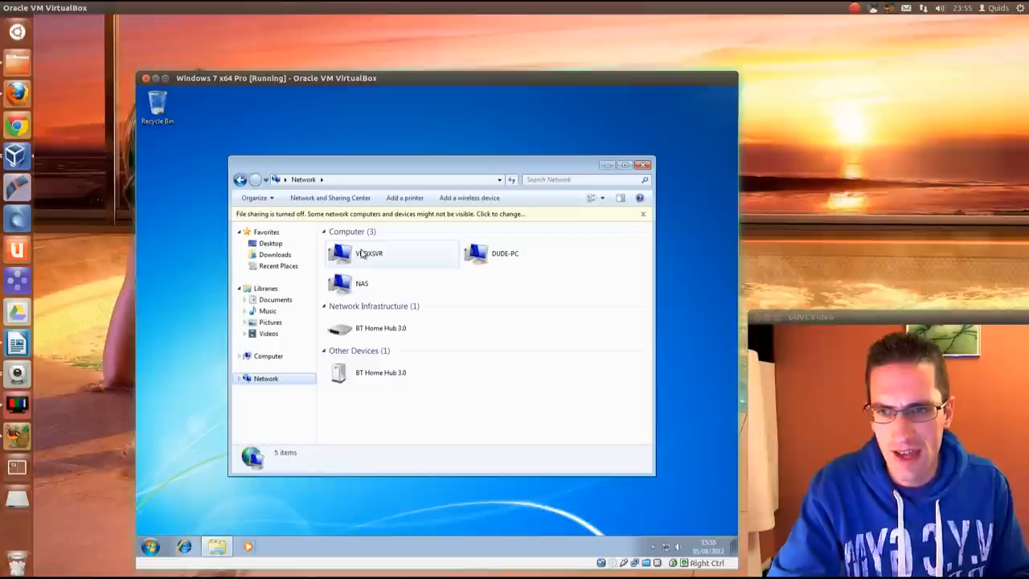
pyautogui.doubleClick(366, 253)
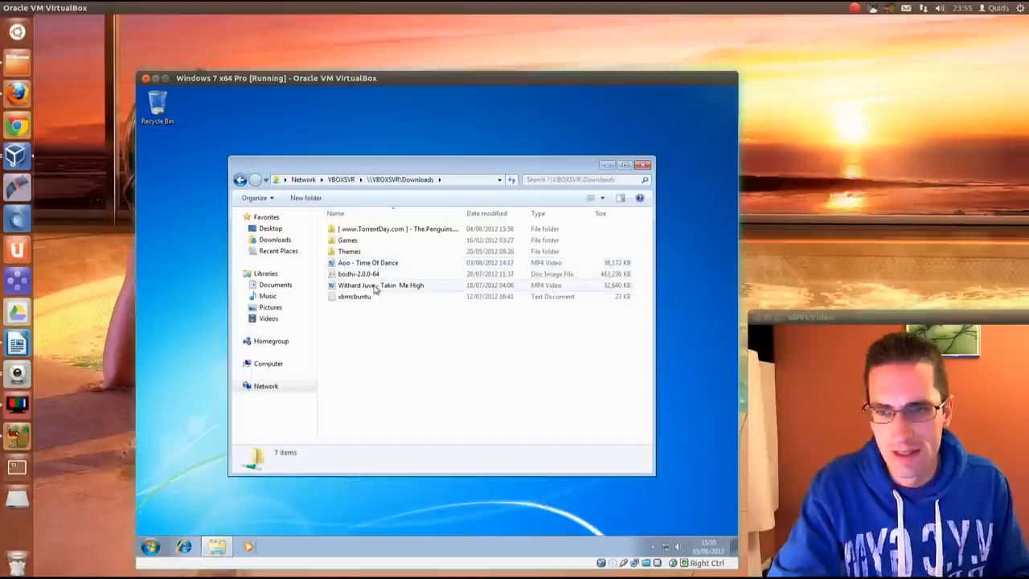
pyautogui.moveTo(376, 286)
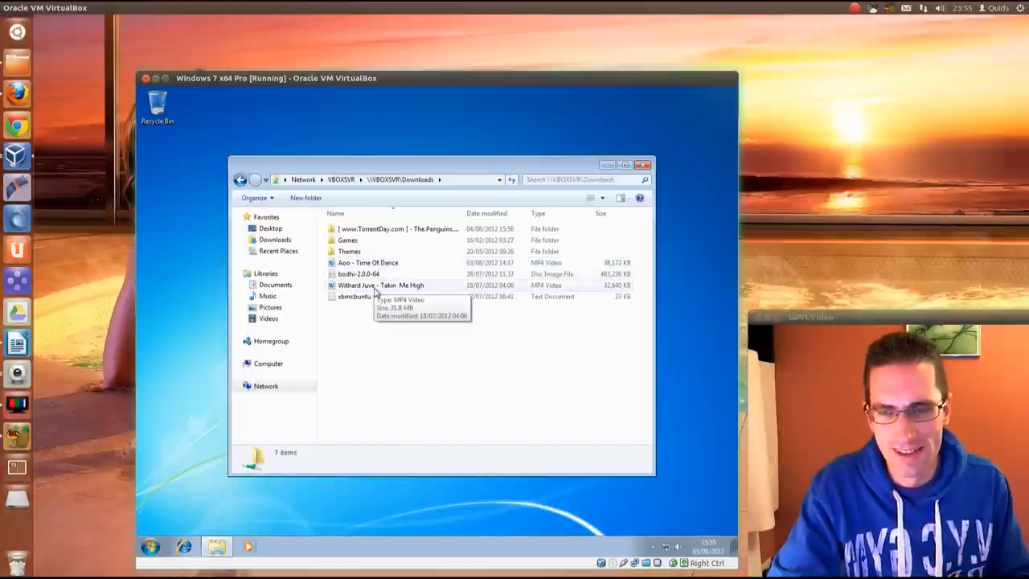
pyautogui.moveTo(646, 169)
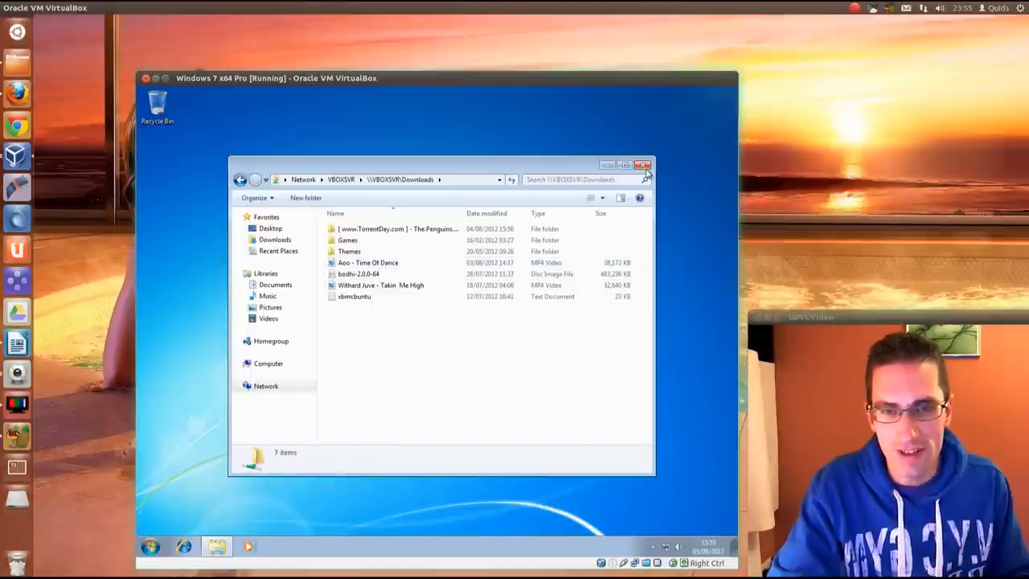
# Search 'up' from the Start menu to open Windows Update
pyautogui.click(148, 550)
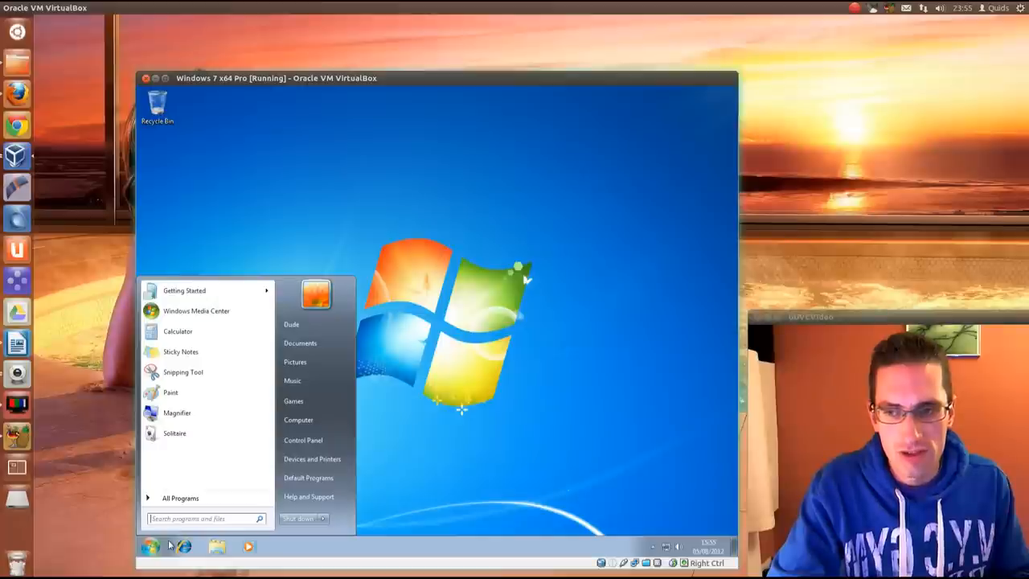
pyautogui.write('up')
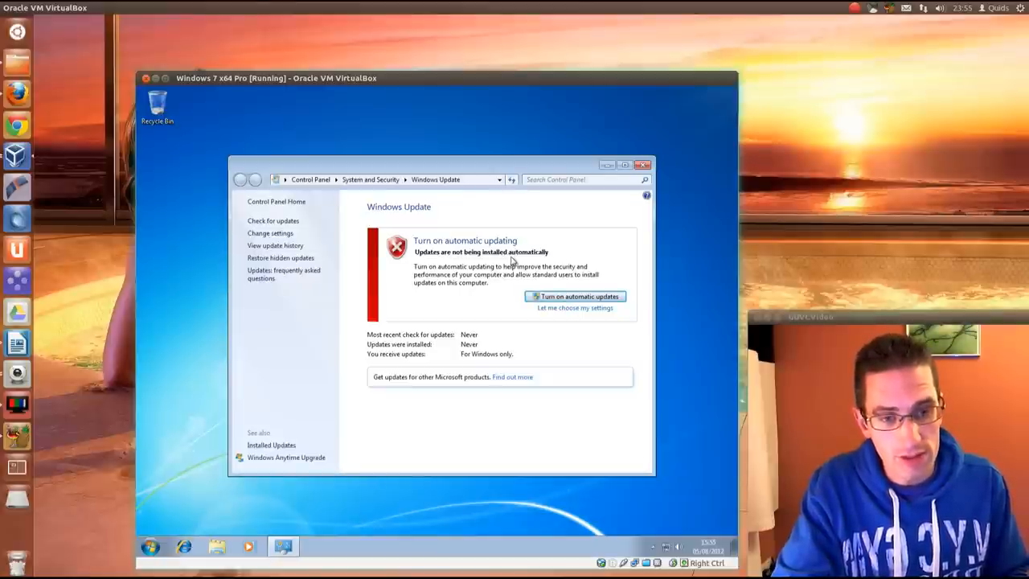
pyautogui.moveTo(492, 267)
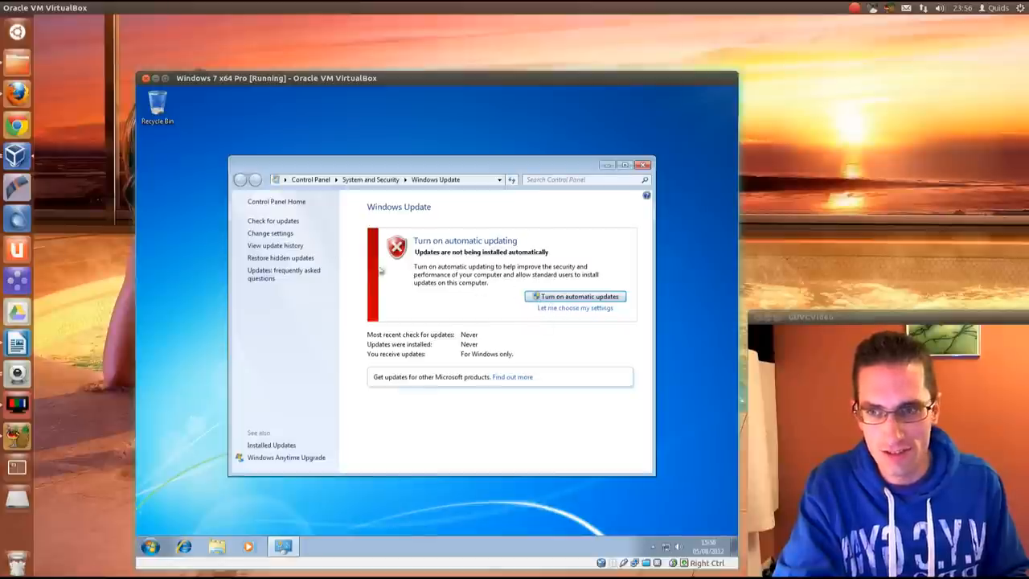
pyautogui.moveTo(572, 341)
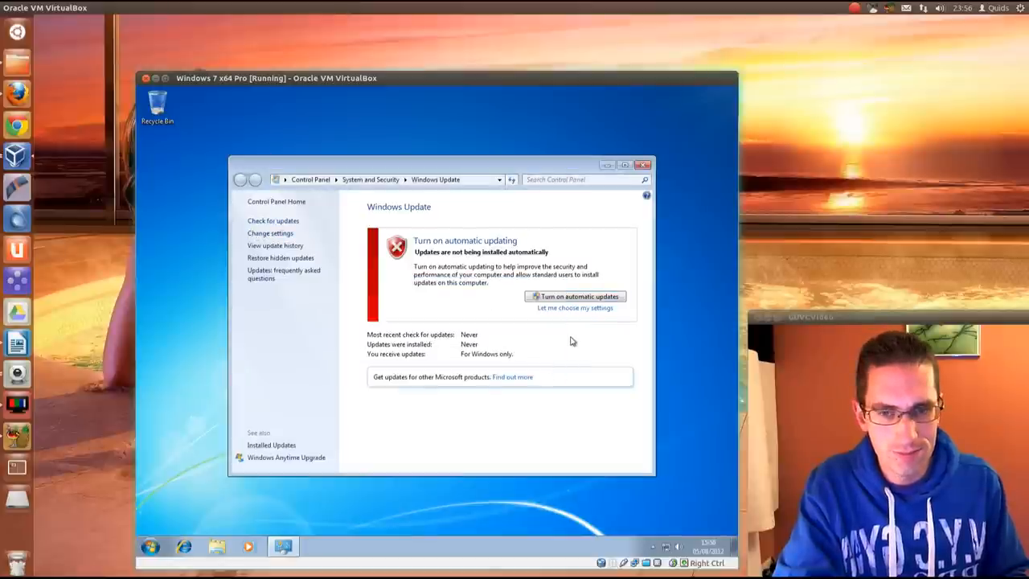